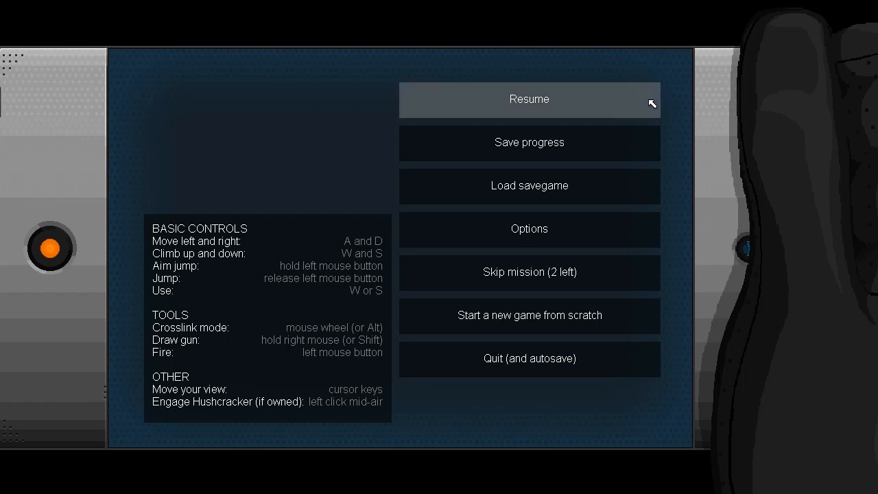
- Resume the mission from the pause menu, loading the rainy rooftop level
left_click(529, 99)
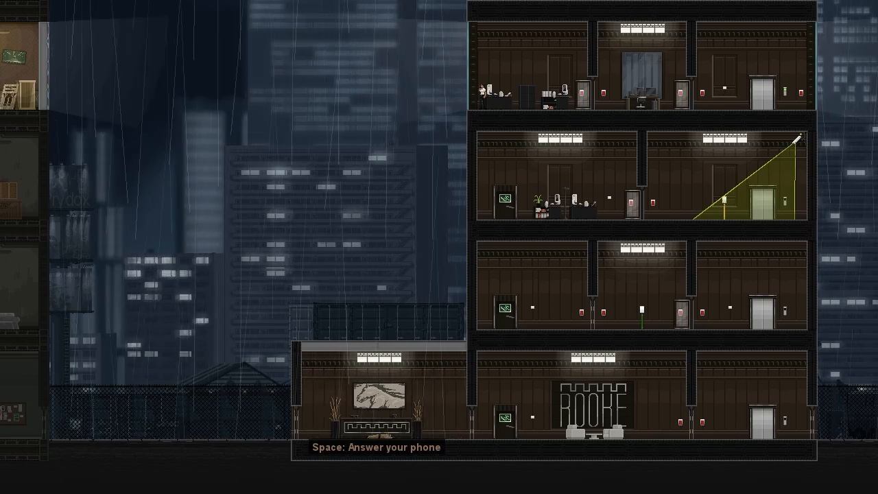
- Answer the incoming call and advance the plate glass window conversation
key("space")
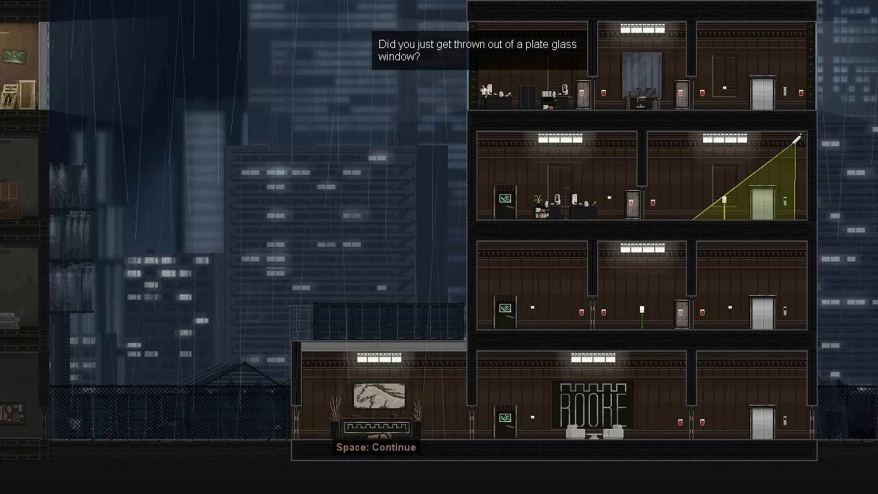
key("space")
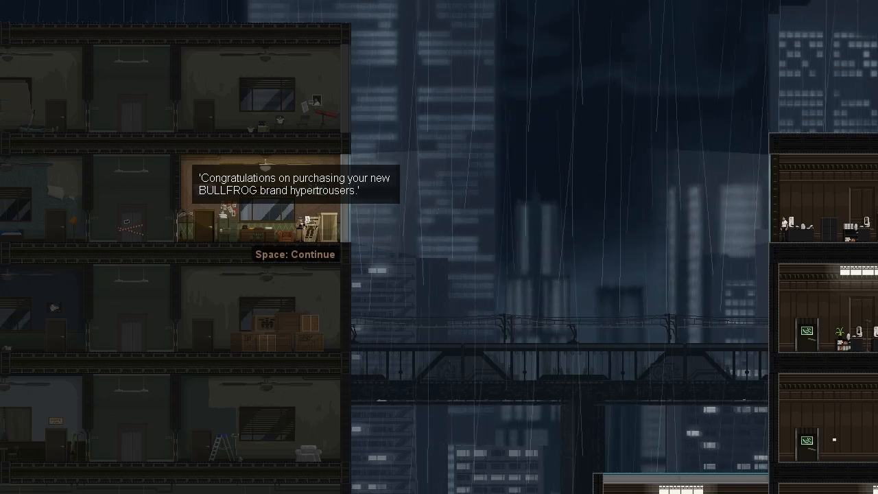
- Advance past the congratulations, caution and outdoor-use hypertrousers messages to the end
key("space")
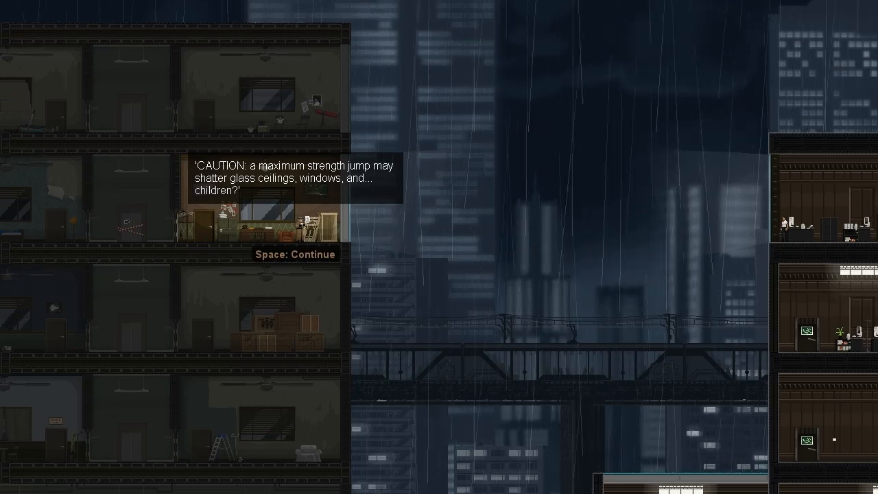
key("space")
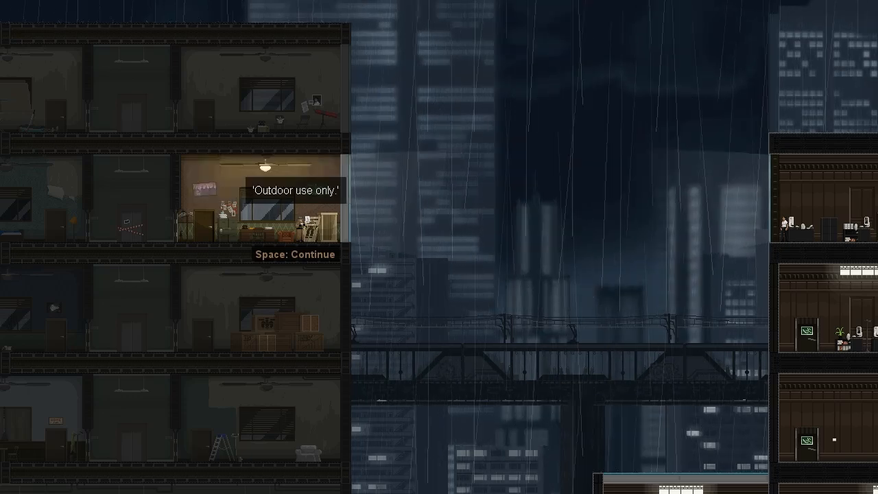
key("space")
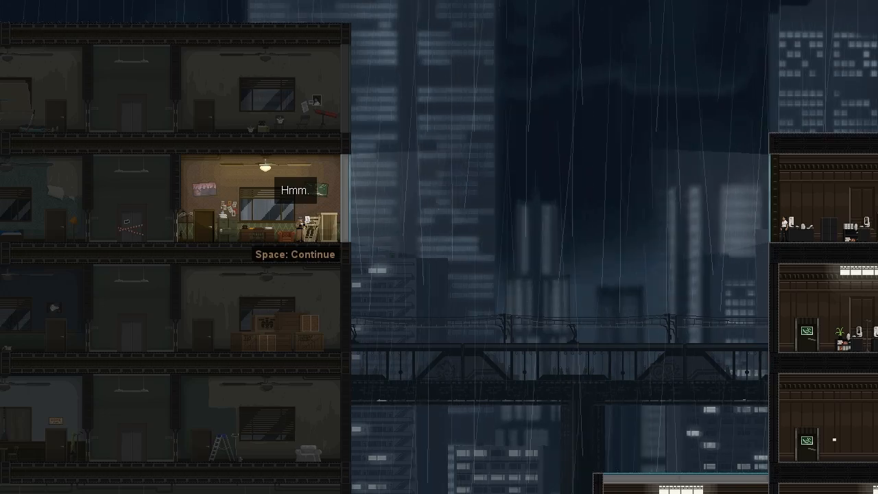
key("space")
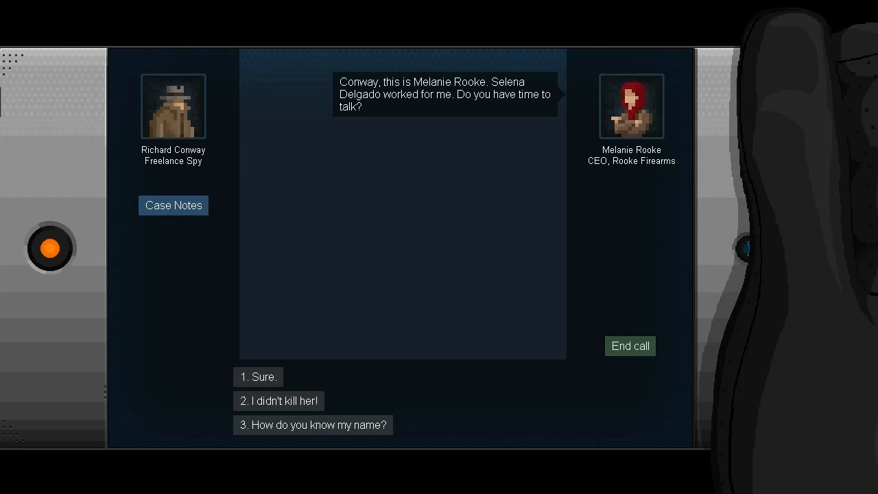
mouse_move(296, 376)
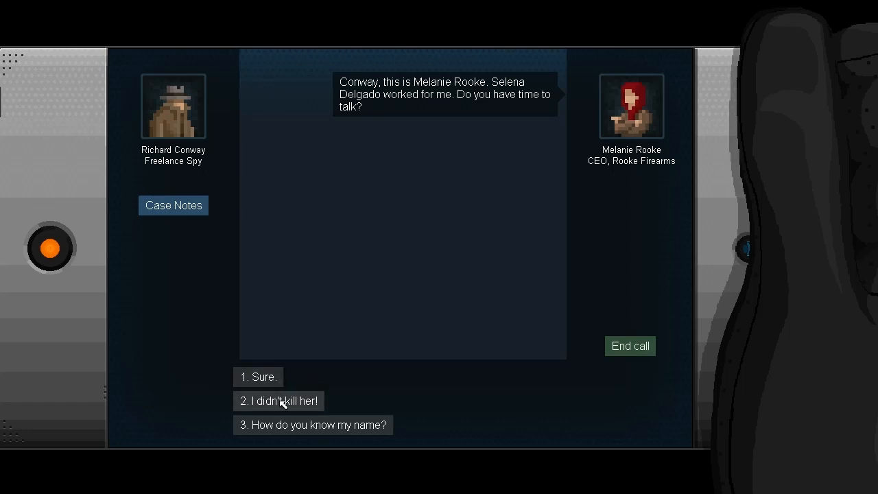
mouse_move(313, 426)
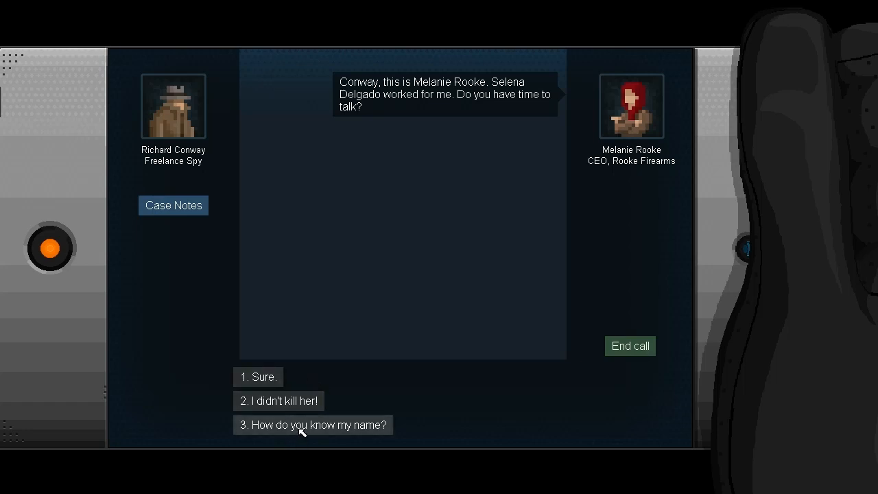
mouse_move(279, 400)
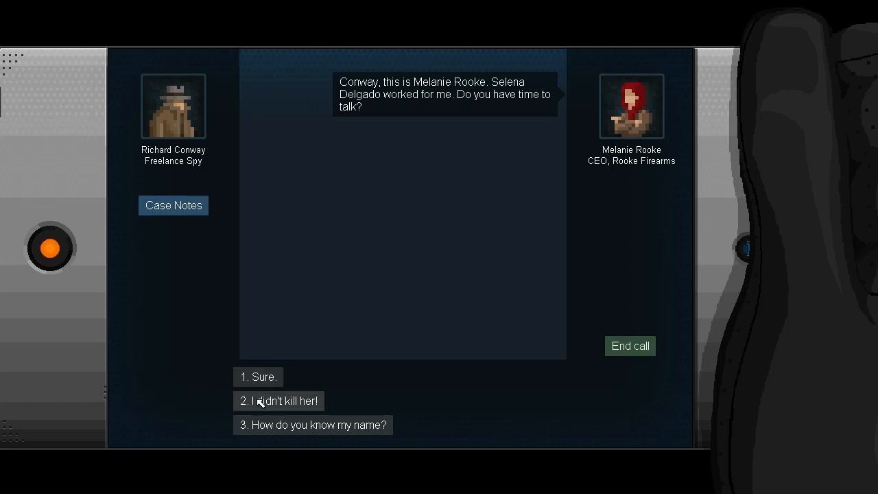
- Reply that he didn't kill her, ask why she cares and why she can't wipe it remotely
left_click(279, 400)
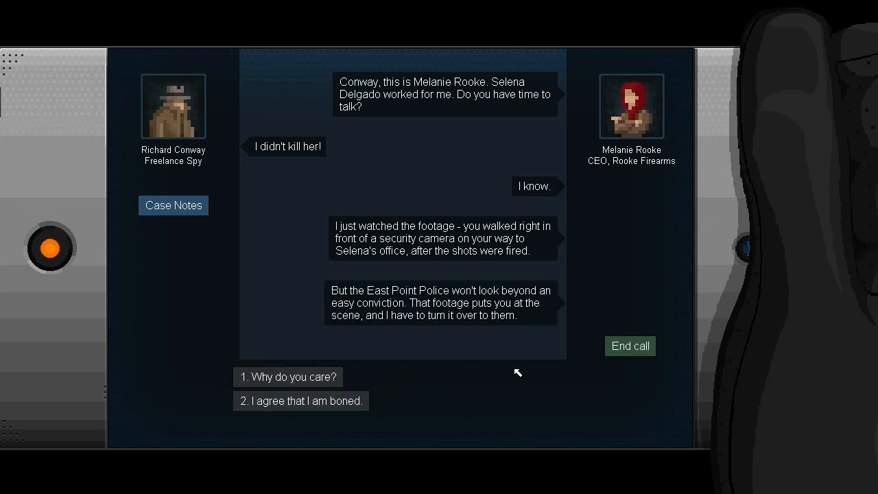
mouse_move(518, 161)
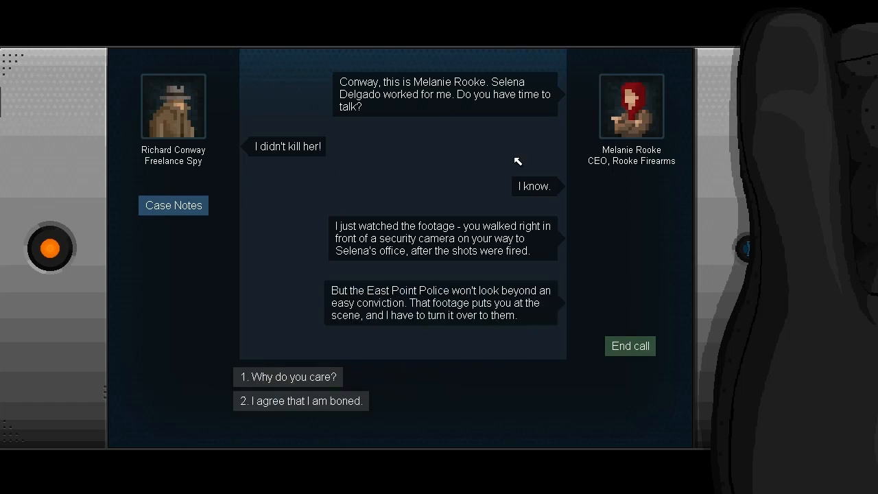
mouse_move(554, 322)
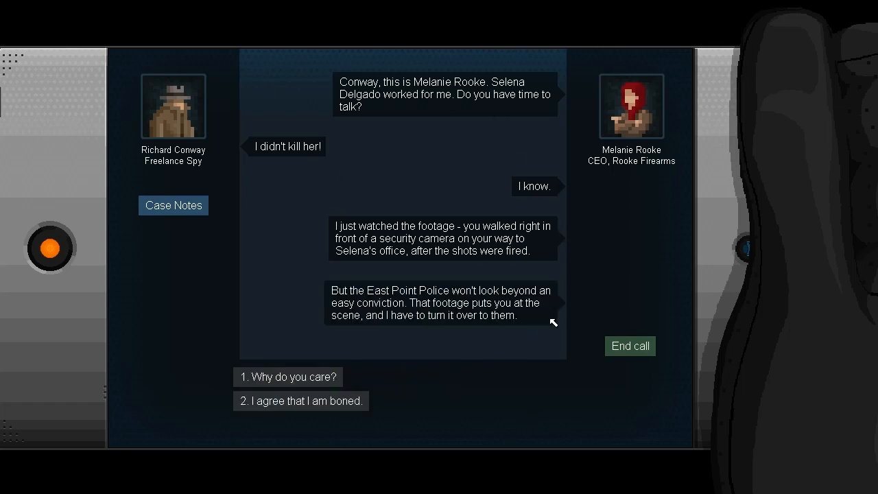
mouse_move(528, 397)
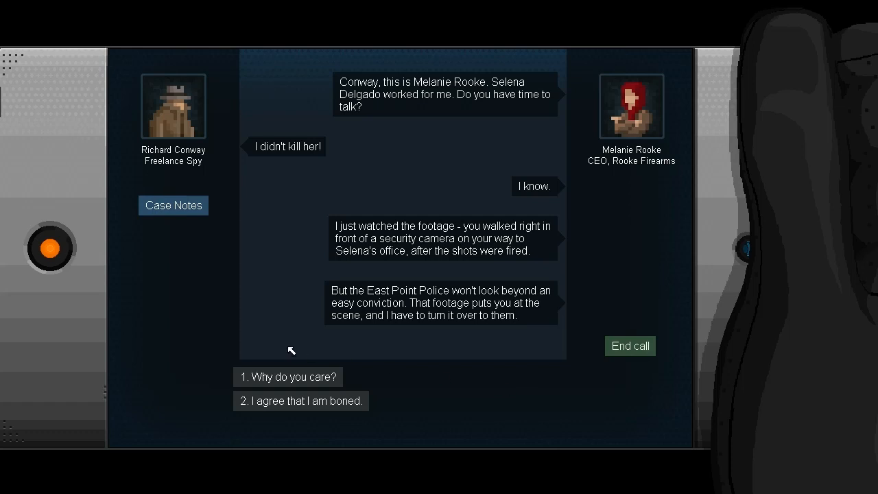
left_click(288, 376)
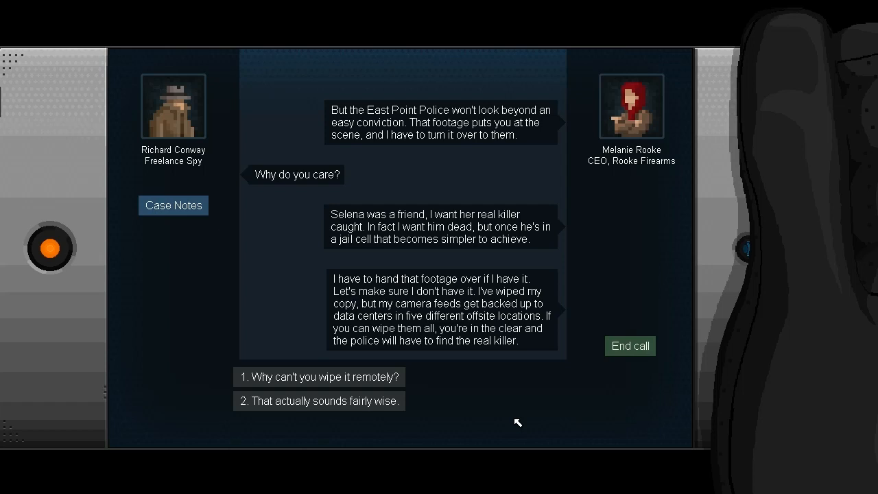
left_click(318, 375)
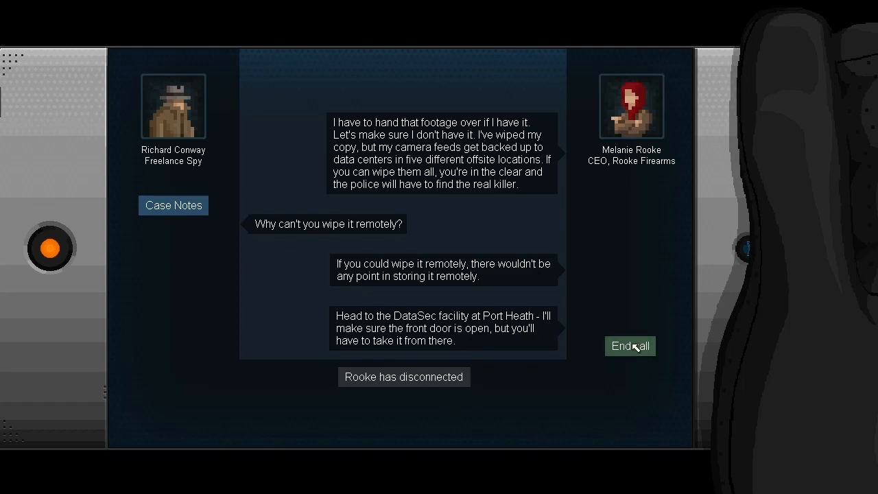
- Hang up, glance at the gadget shop and BULLFROG upgrades, then return to mission offers
left_click(629, 345)
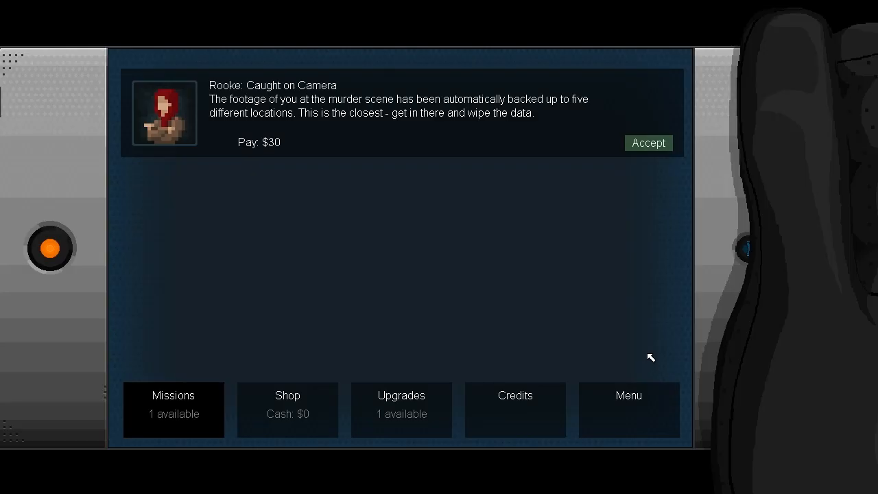
mouse_move(408, 256)
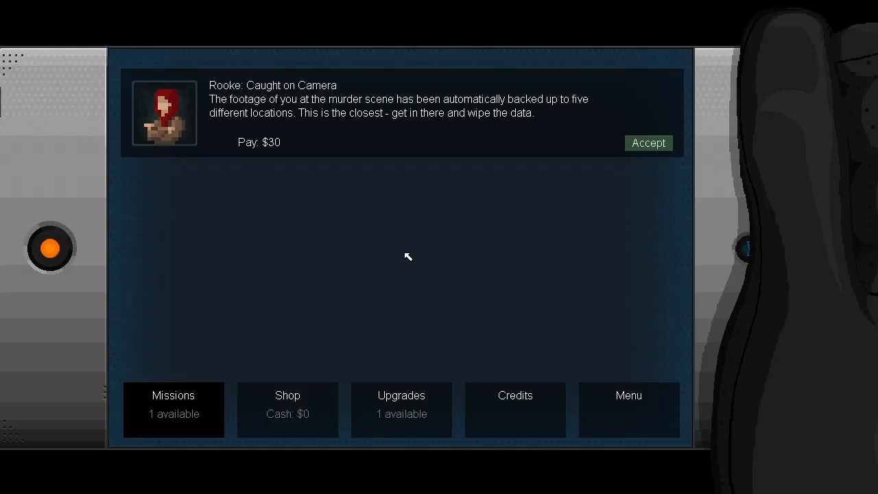
mouse_move(614, 308)
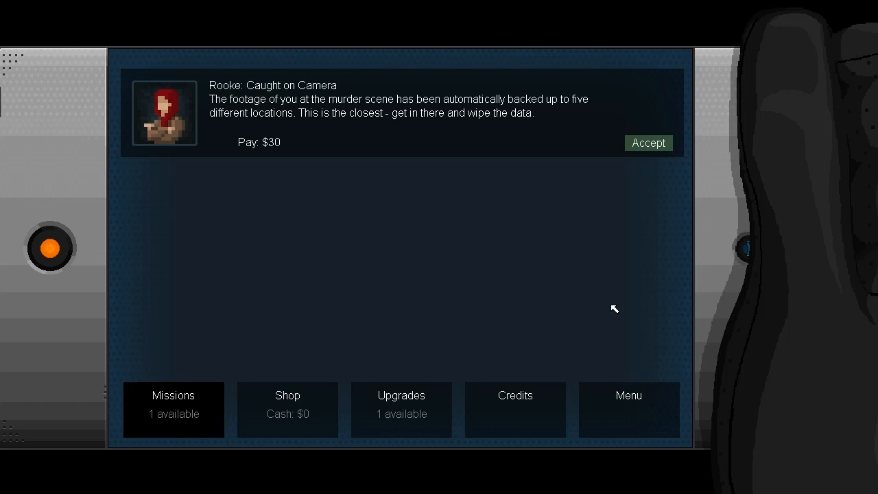
mouse_move(603, 305)
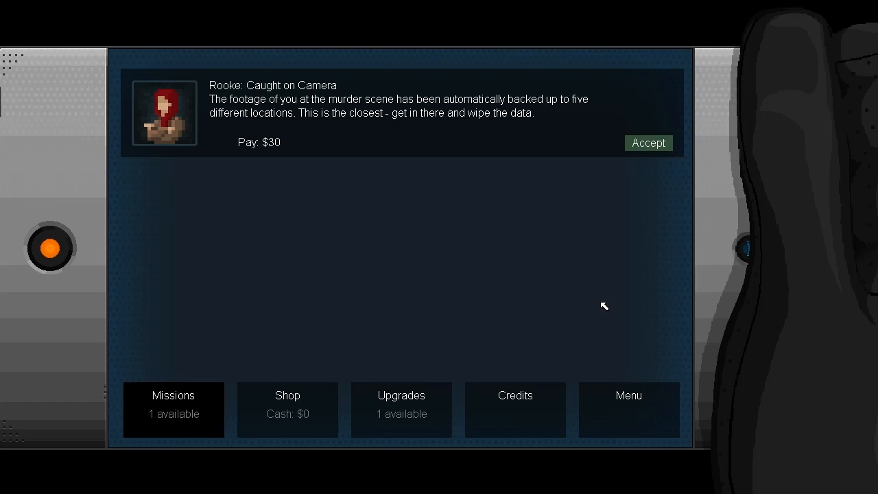
left_click(287, 409)
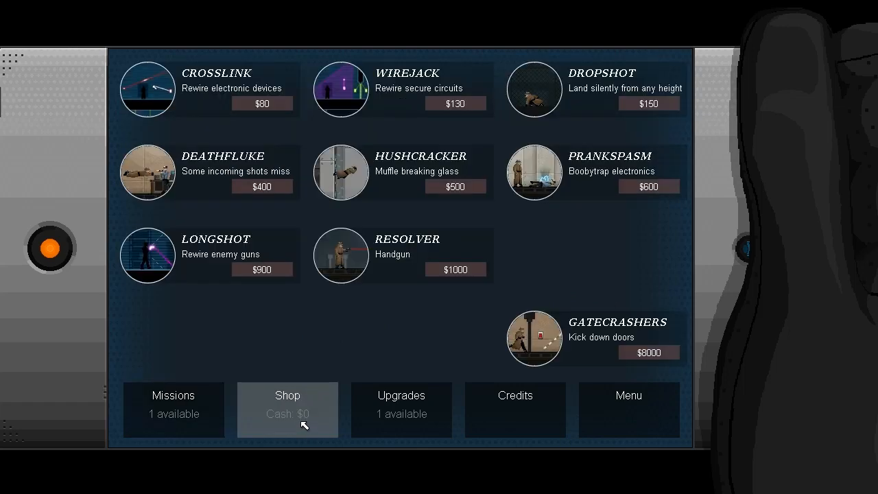
left_click(401, 409)
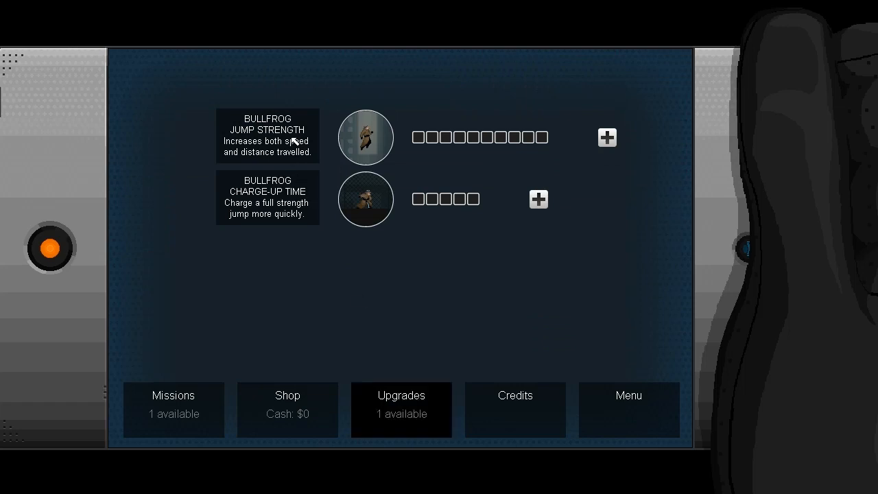
mouse_move(299, 203)
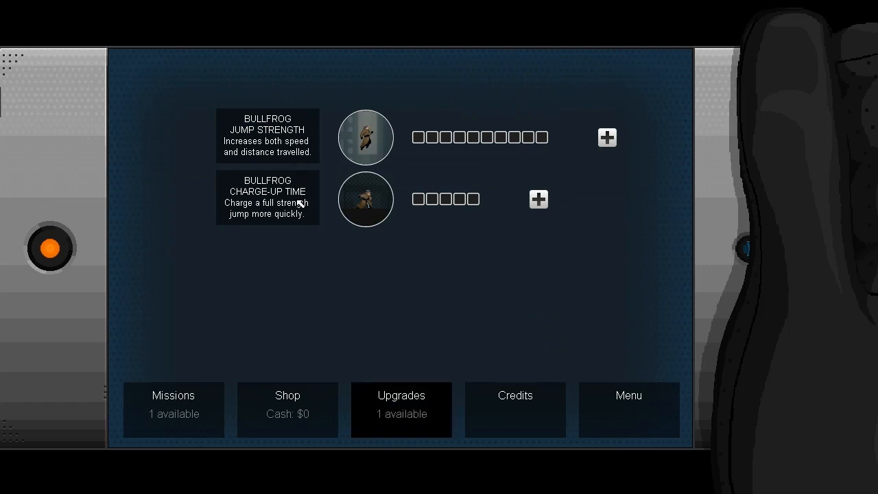
mouse_move(451, 252)
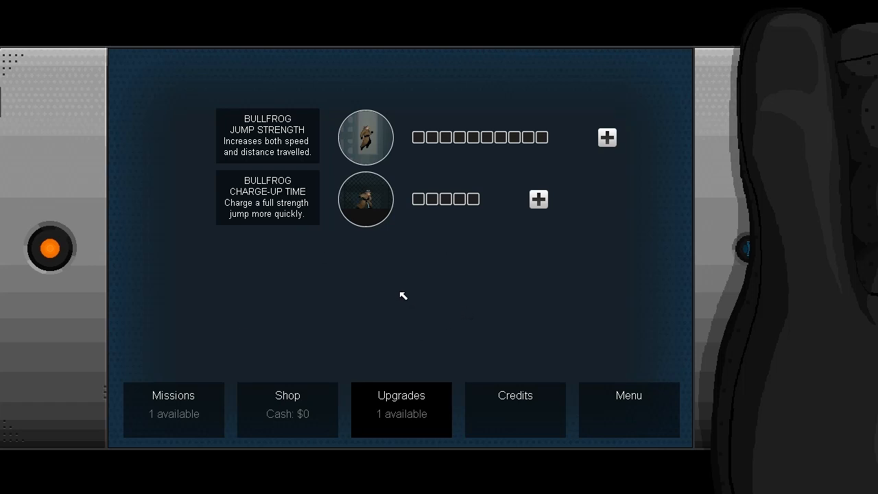
mouse_move(288, 409)
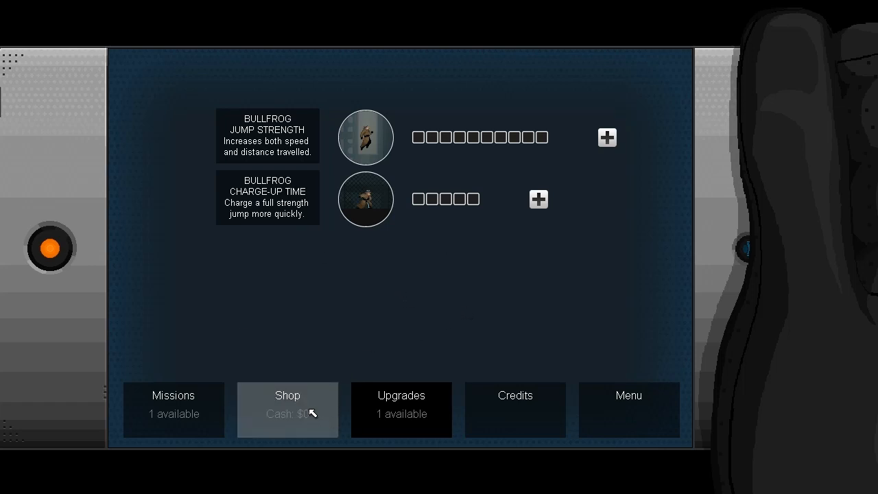
left_click(172, 409)
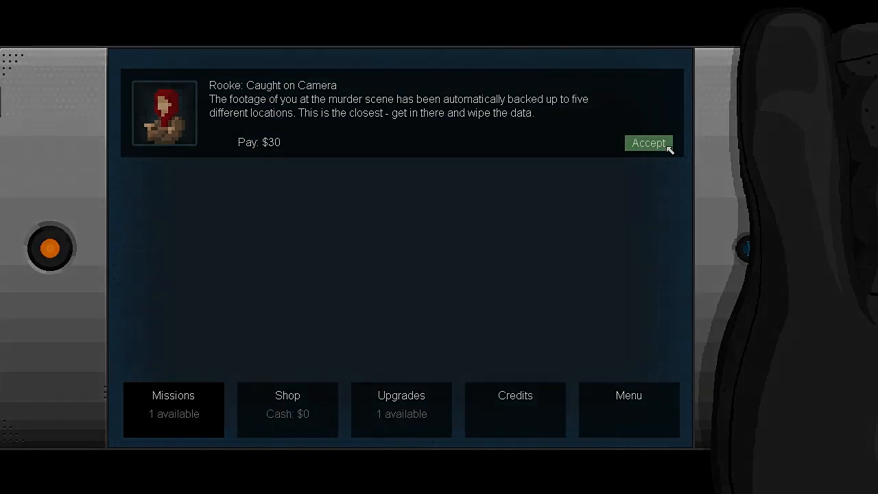
left_click(648, 143)
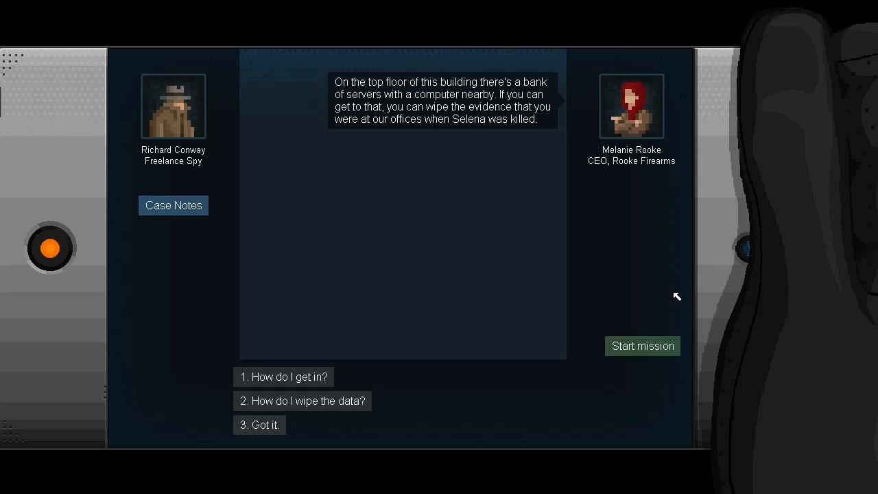
mouse_move(274, 376)
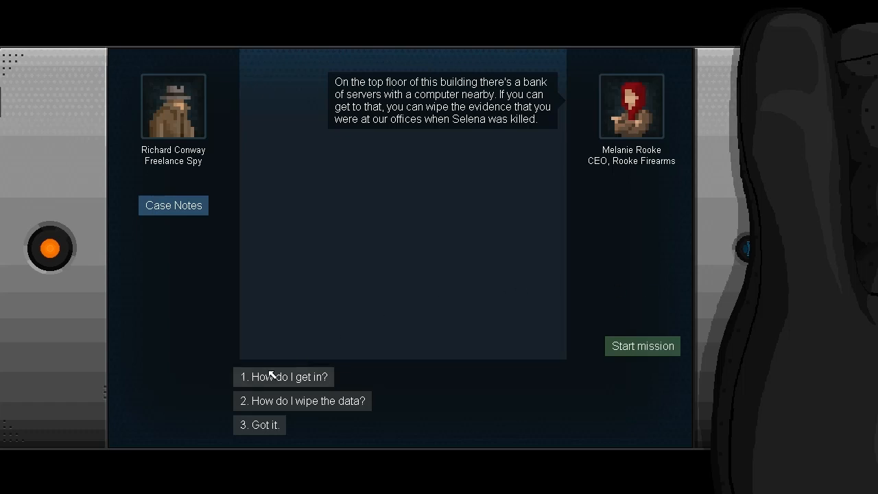
left_click(260, 425)
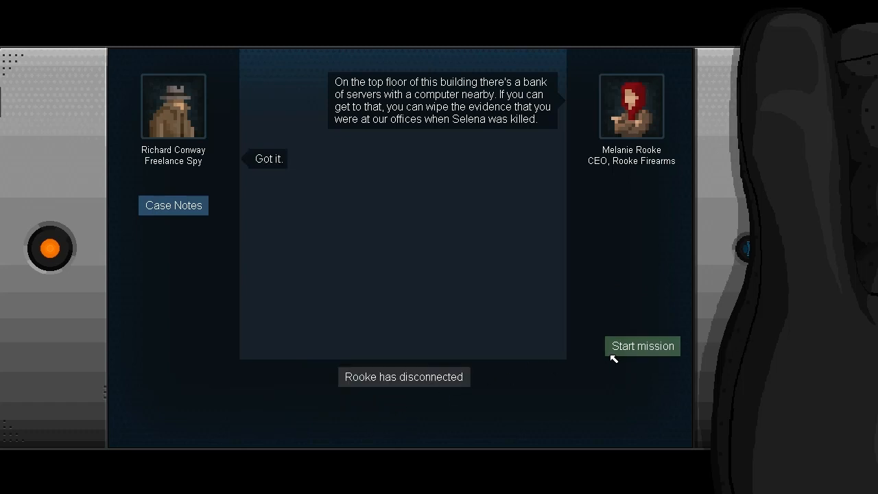
- Start the Caught on Camera server-room mission
left_click(642, 346)
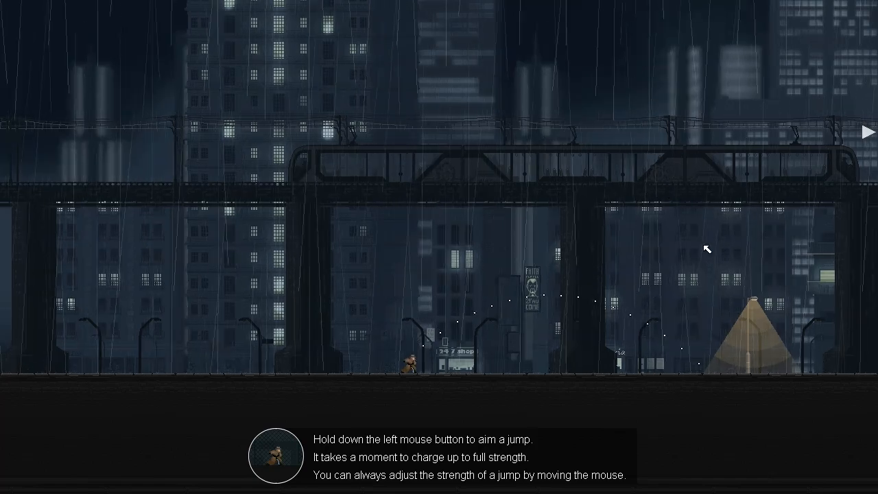
mouse_move(683, 102)
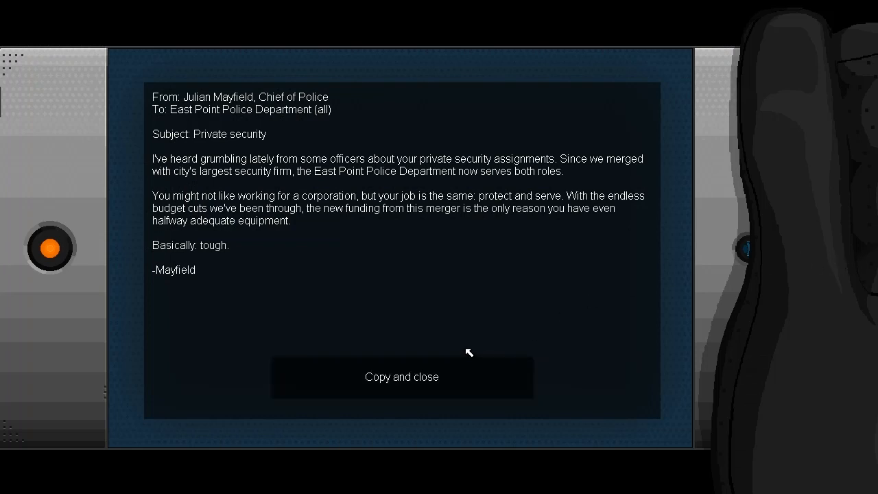
mouse_move(382, 373)
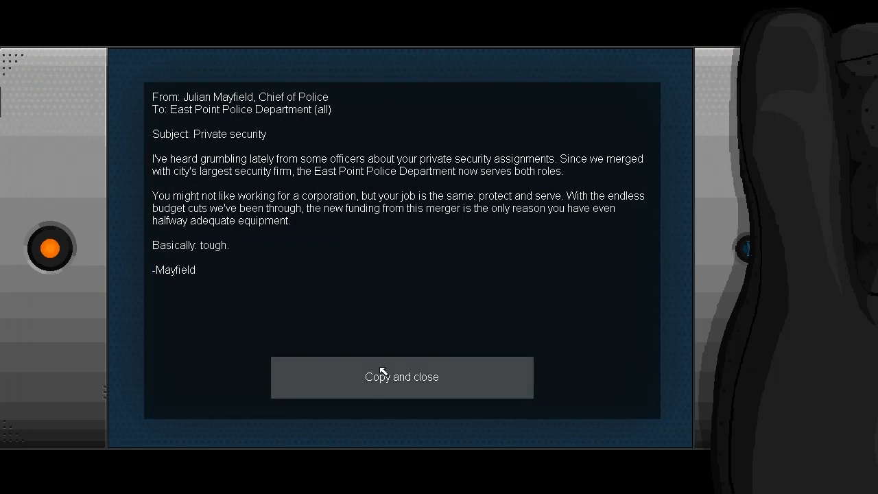
- Copy the police chief's private security email and close it
left_click(400, 376)
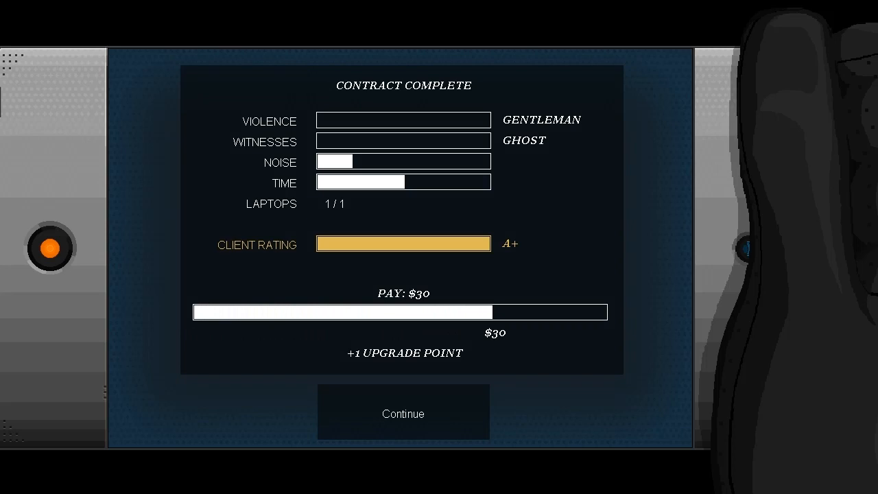
mouse_move(711, 488)
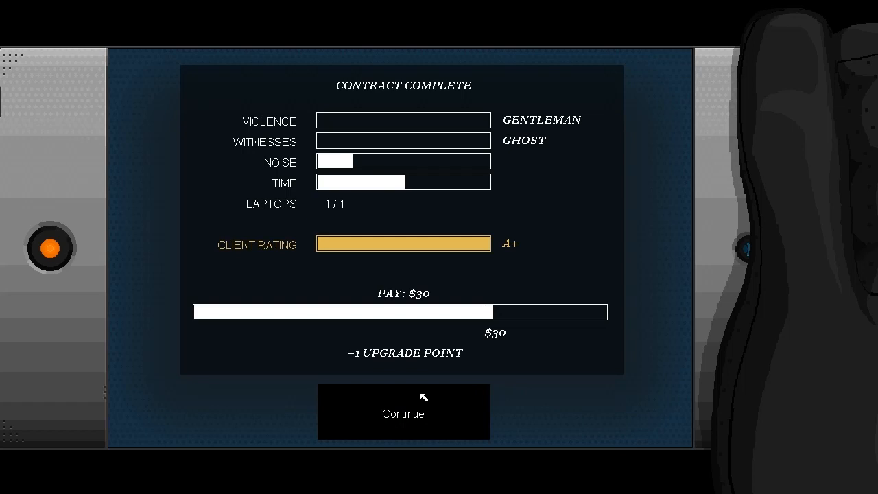
mouse_move(461, 414)
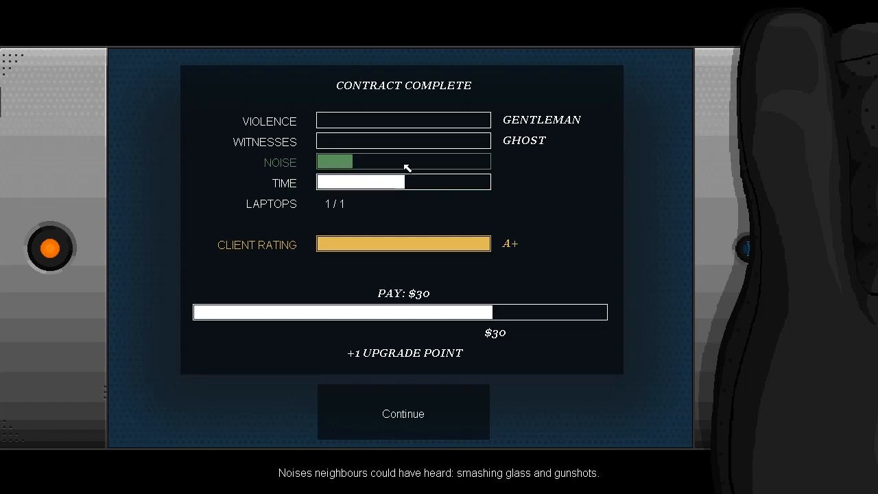
mouse_move(406, 162)
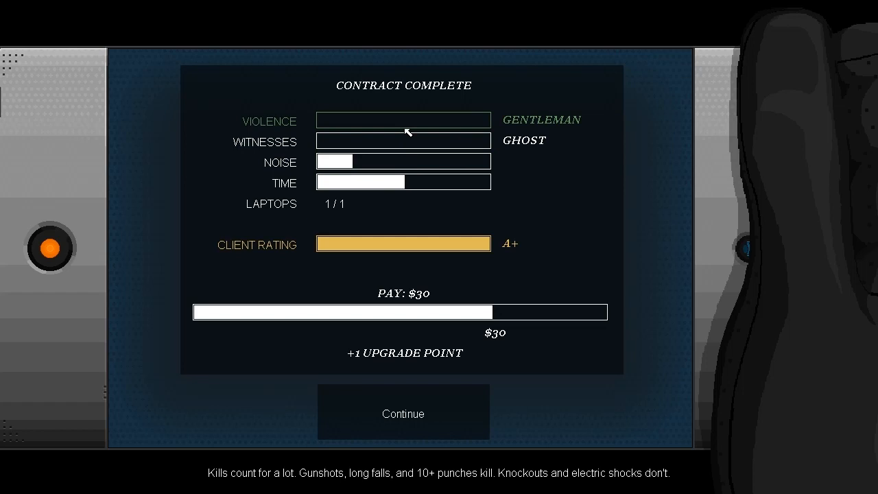
- Continue past the Contract Complete results with A+ rating and $30 pay
left_click(403, 413)
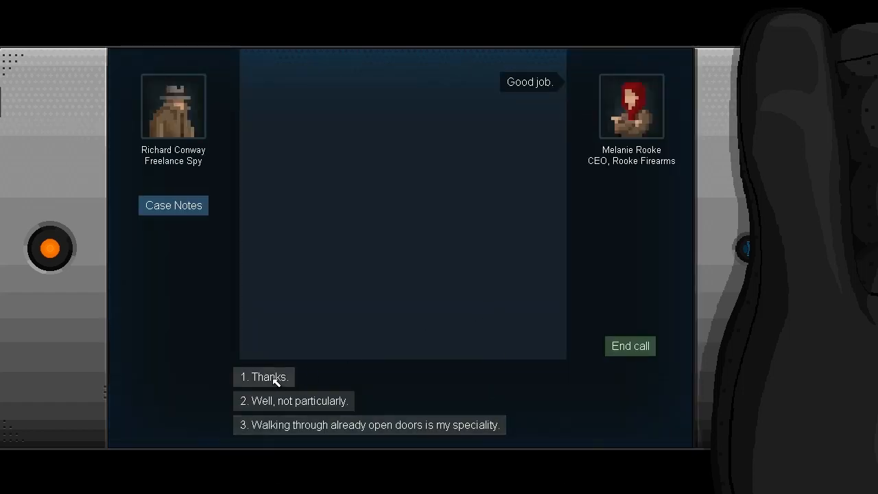
- Thank Rooke, accept her Proudmore Drive plan wryly, and end the debrief call
left_click(264, 376)
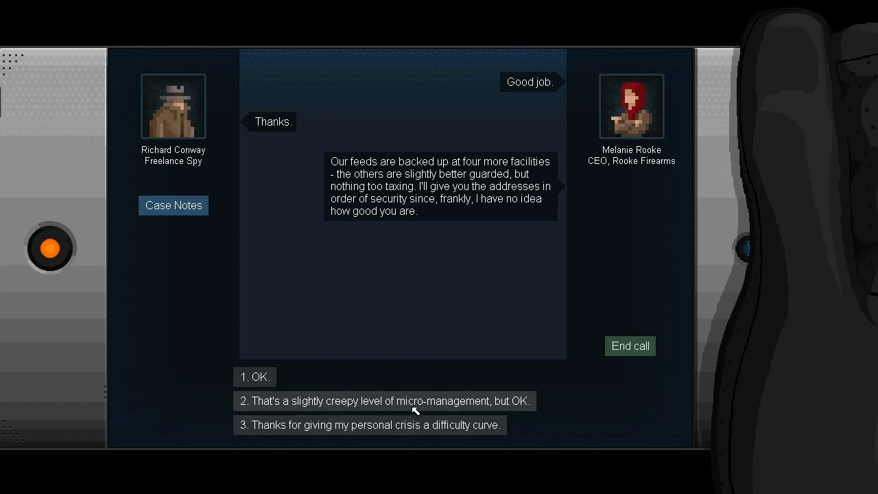
left_click(384, 400)
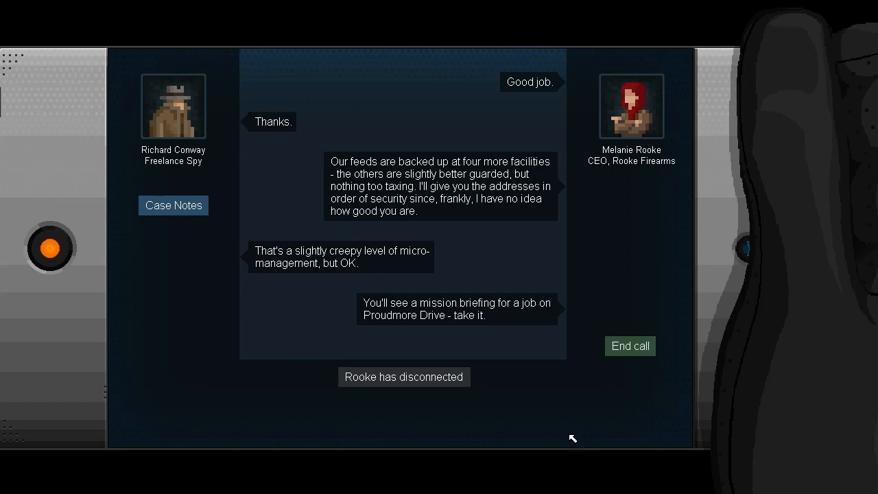
left_click(630, 346)
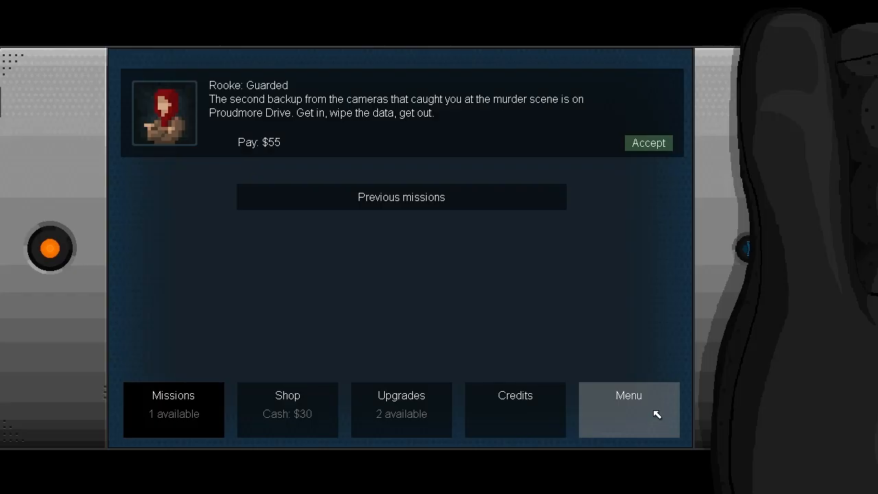
mouse_move(424, 357)
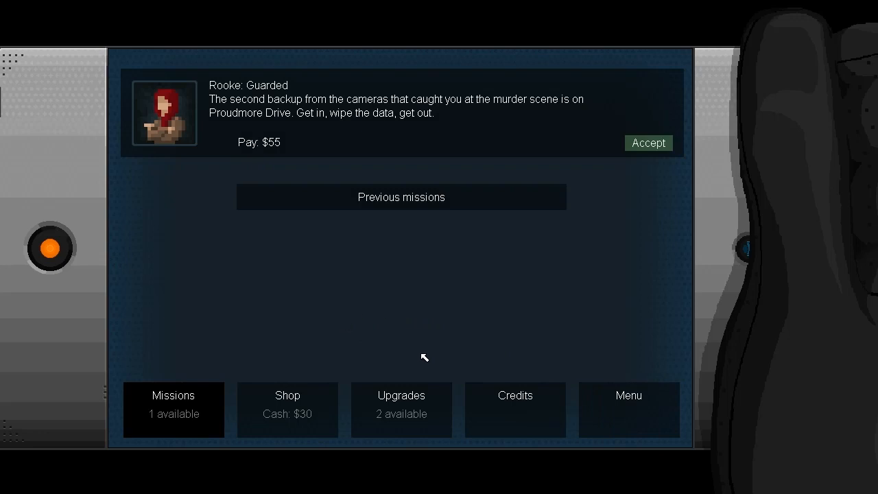
- Put two upgrade points into Bullfrog jump strength and return to the missions list
left_click(288, 408)
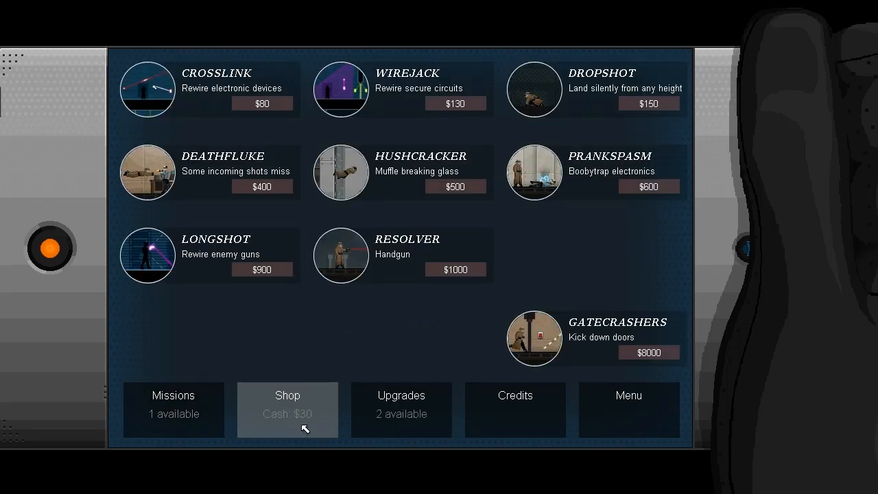
left_click(401, 409)
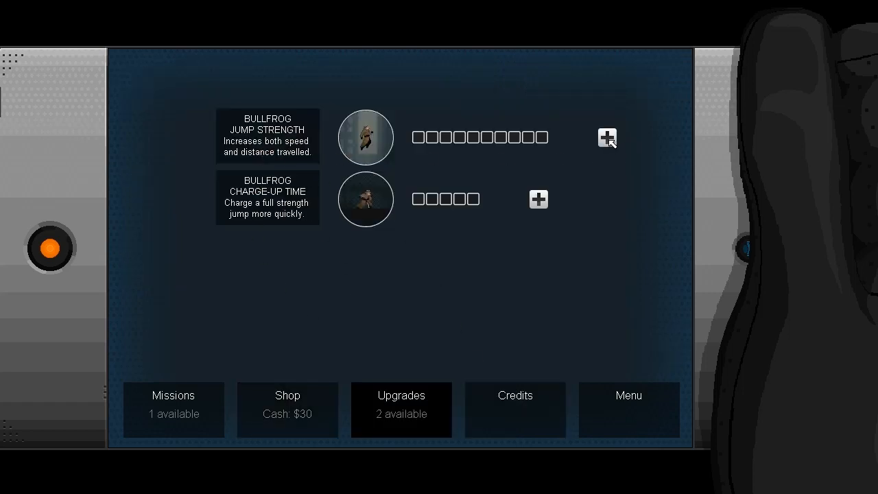
left_click(606, 137)
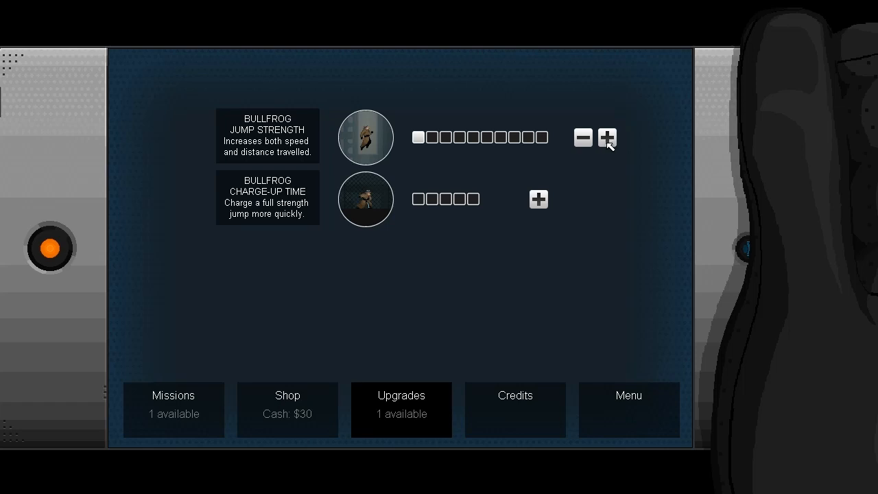
left_click(606, 137)
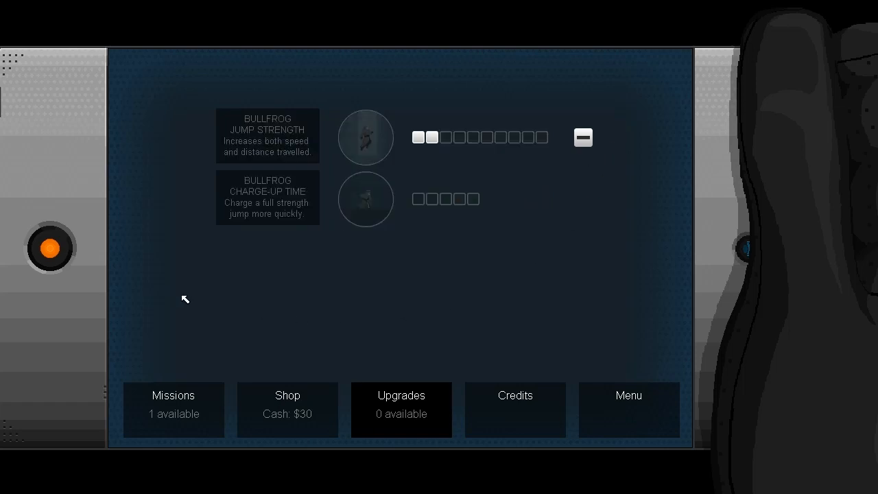
mouse_move(304, 253)
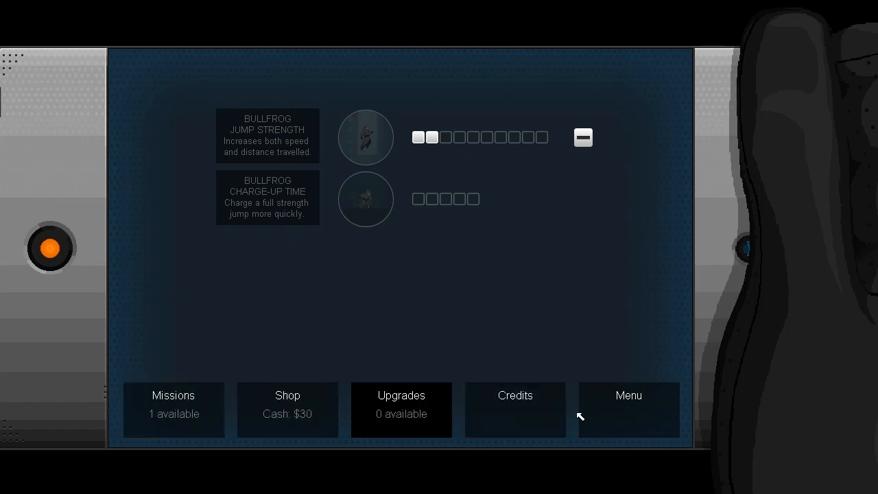
mouse_move(173, 409)
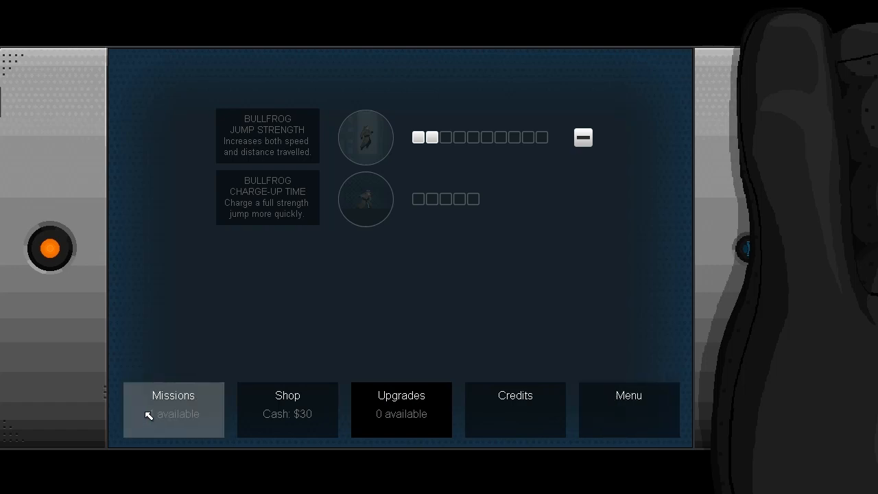
left_click(173, 405)
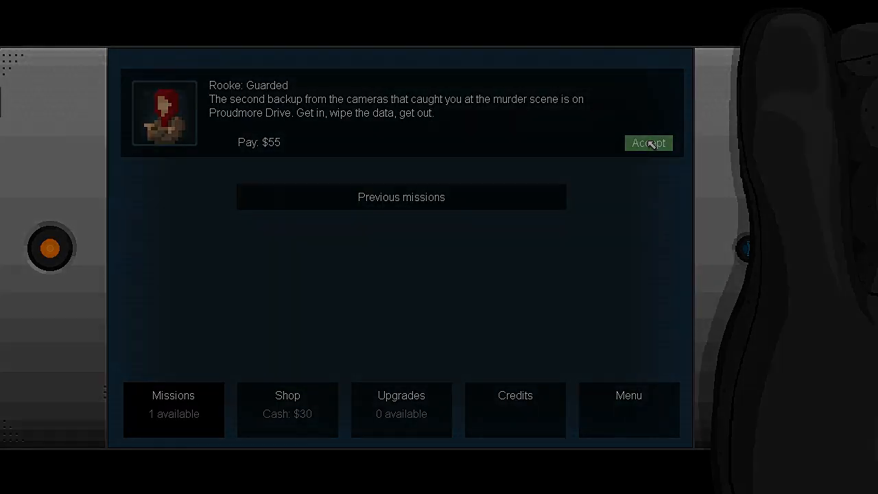
- Accept Rooke's Guarded job, answer 'Got it.' and start the Westfield mission
left_click(648, 143)
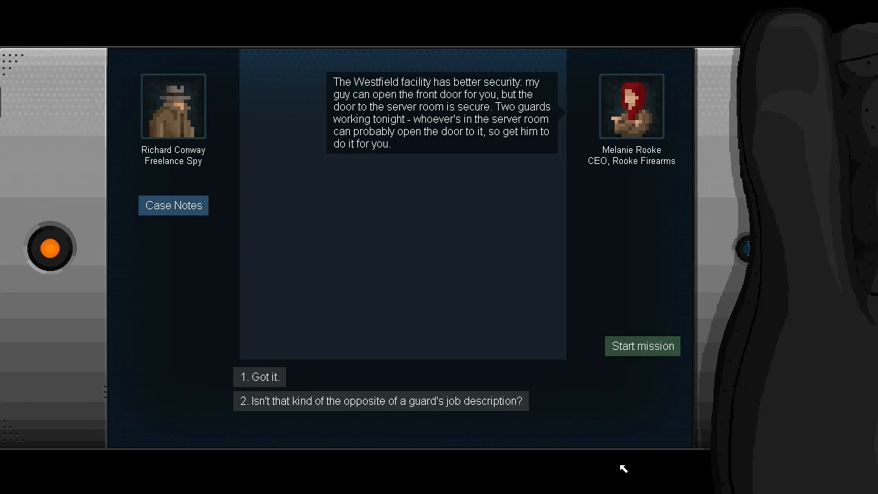
mouse_move(845, 476)
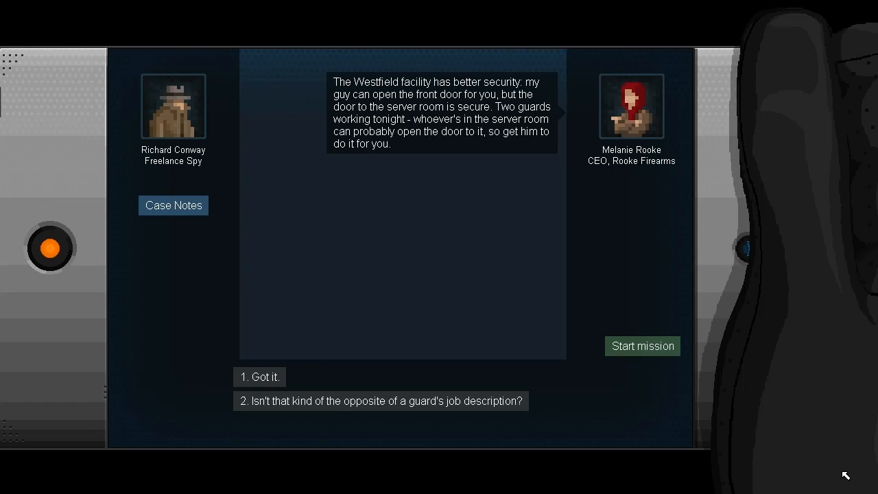
mouse_move(837, 472)
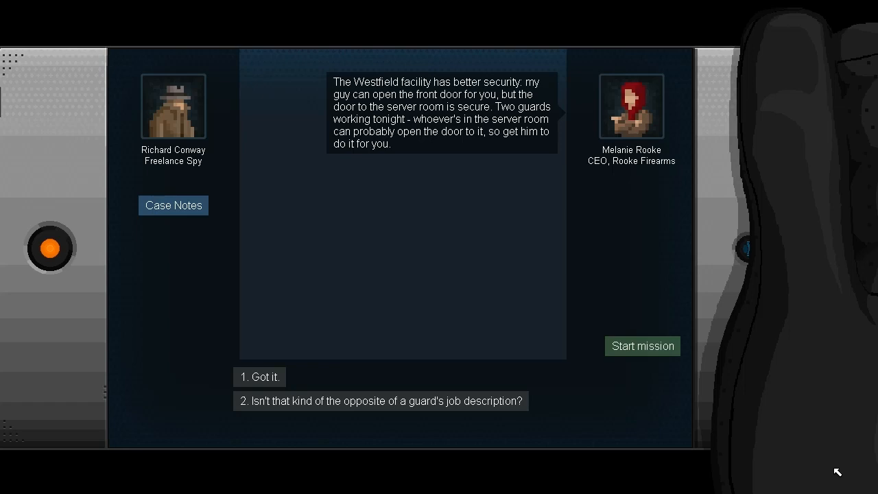
mouse_move(831, 470)
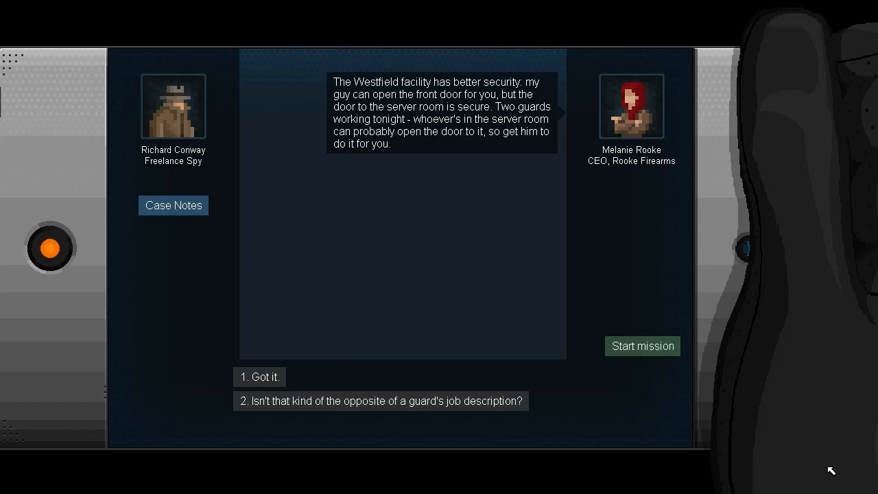
mouse_move(820, 469)
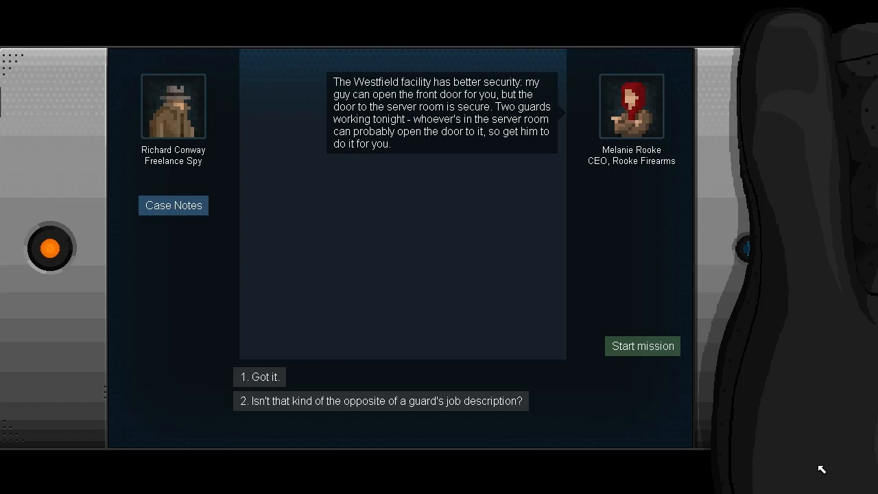
left_click(259, 376)
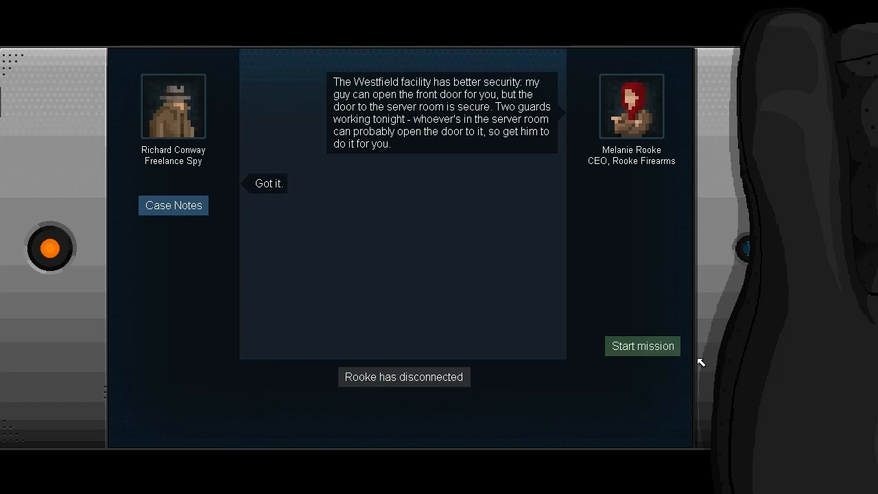
left_click(642, 346)
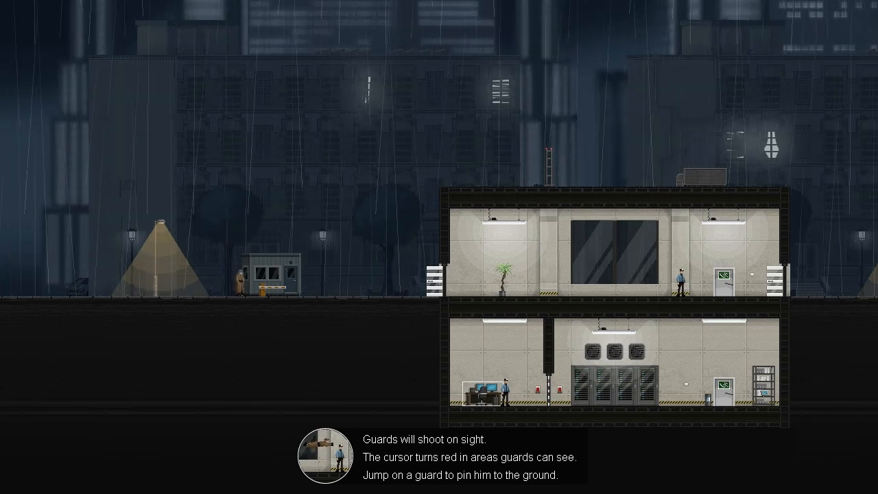
mouse_move(748, 431)
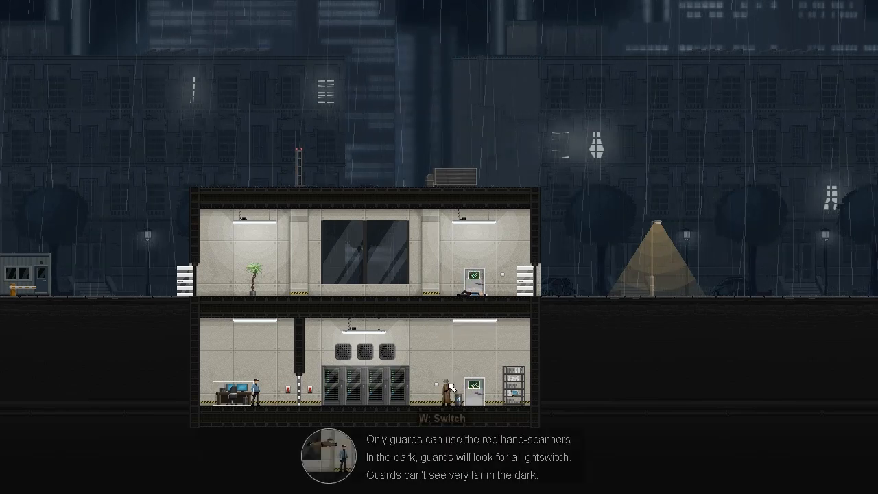
mouse_move(657, 395)
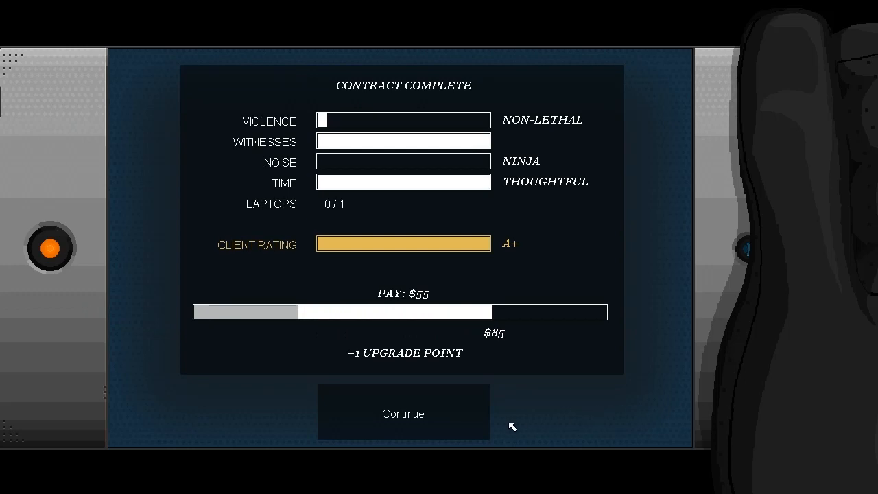
- Leave the Guarded contract-complete screen for the missions list
left_click(403, 414)
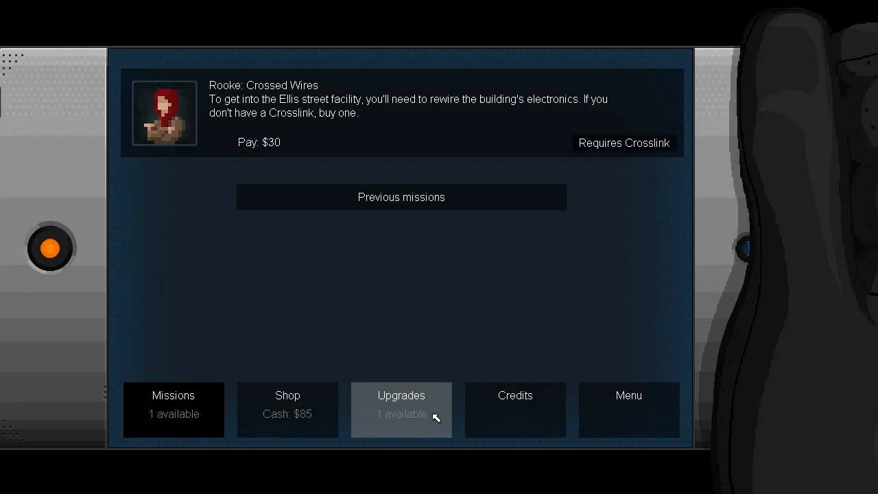
mouse_move(424, 322)
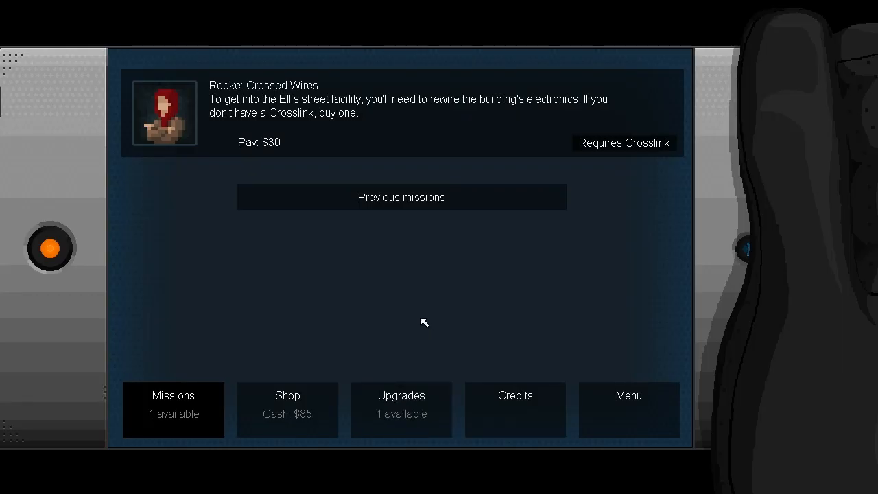
mouse_move(495, 226)
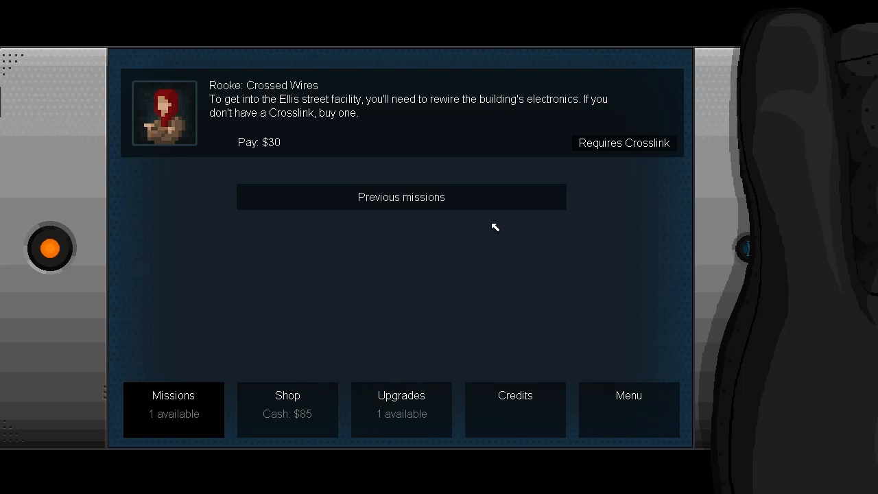
mouse_move(606, 145)
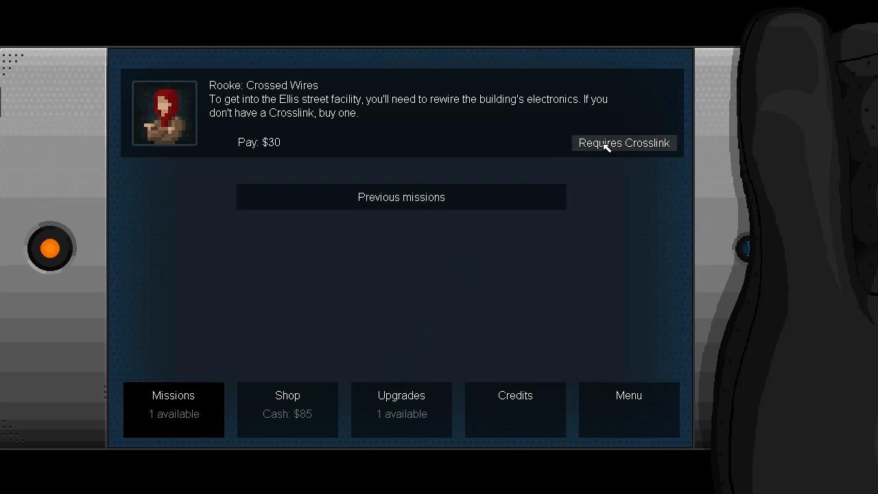
- Buy the $80 Crosslink, upgrade Bullfrog charge-up time, and return to the missions list
left_click(288, 409)
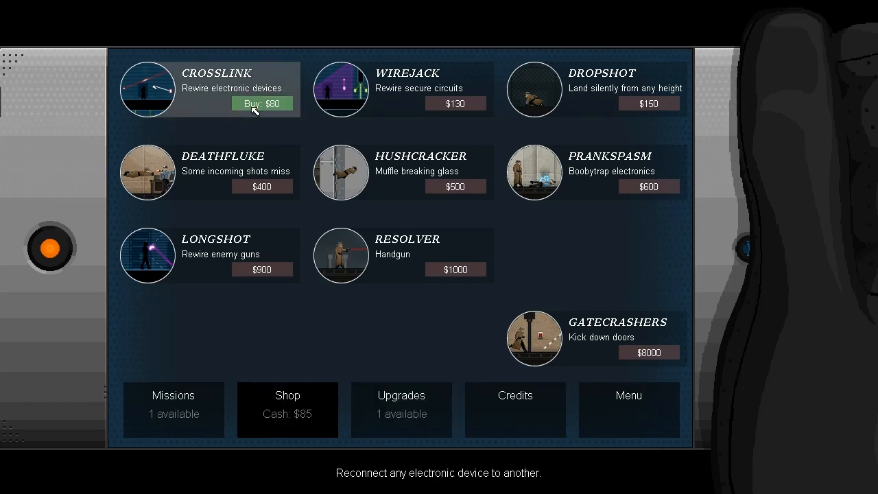
left_click(264, 103)
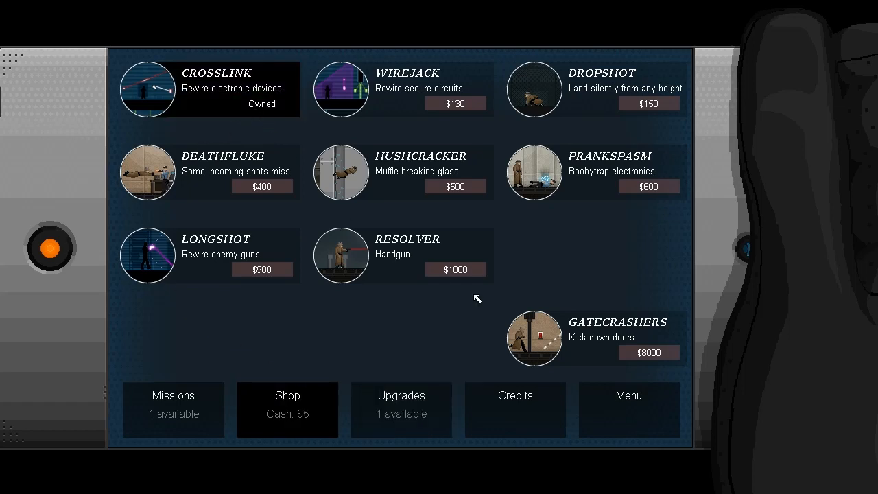
mouse_move(173, 409)
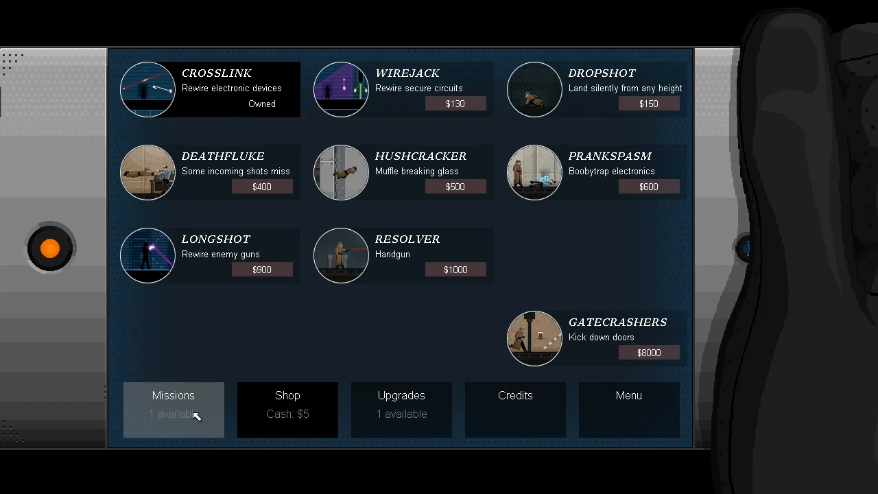
left_click(401, 409)
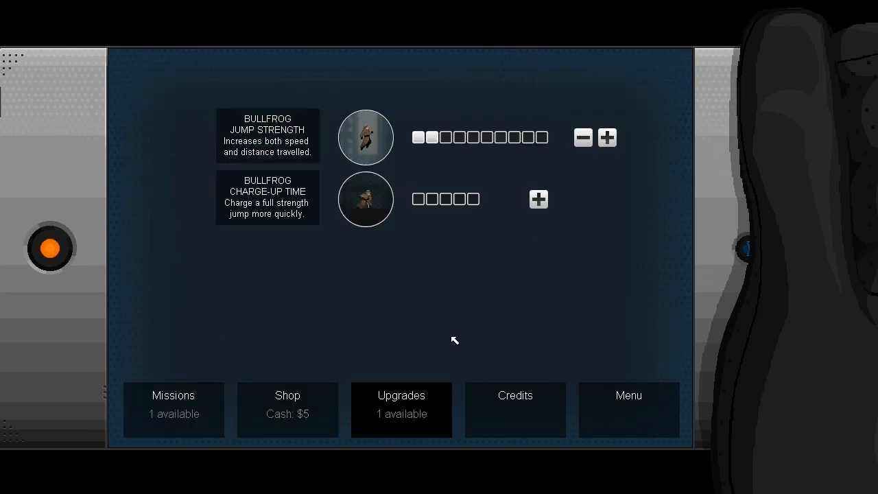
mouse_move(540, 200)
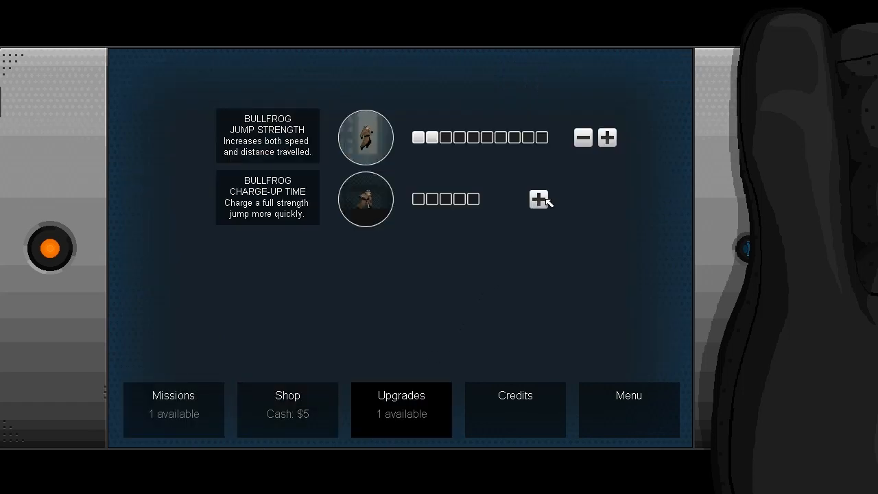
left_click(539, 199)
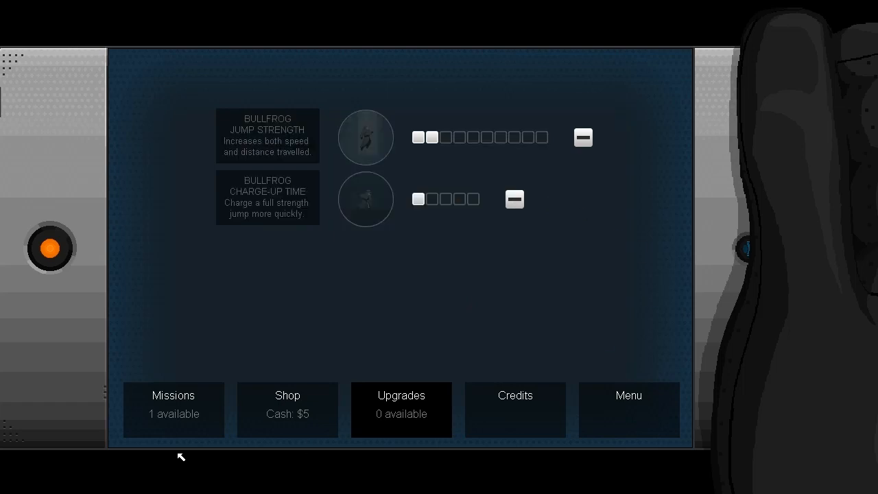
left_click(172, 403)
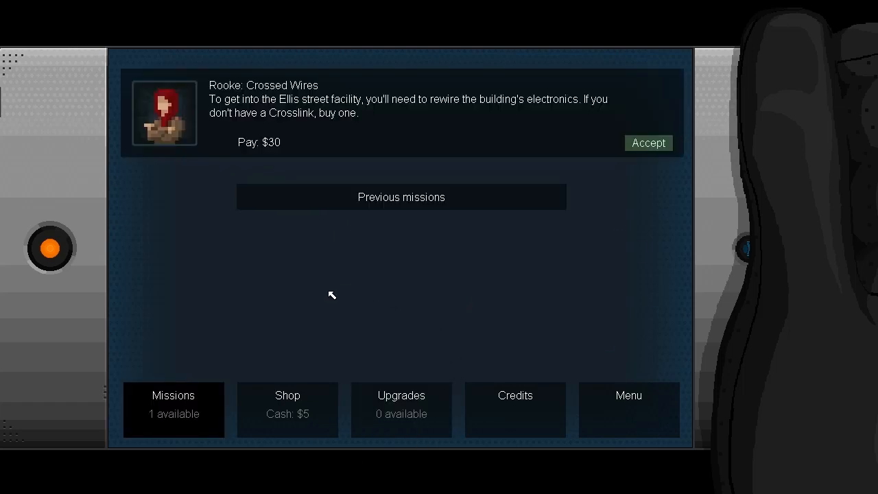
mouse_move(638, 154)
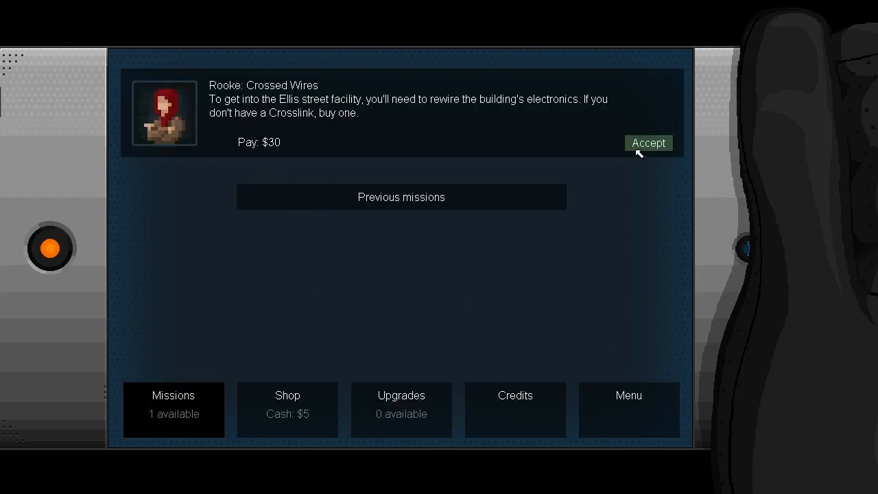
- Accept Crossed Wires, ask '1. How?', answer 'Got it.' and start the mission
left_click(647, 143)
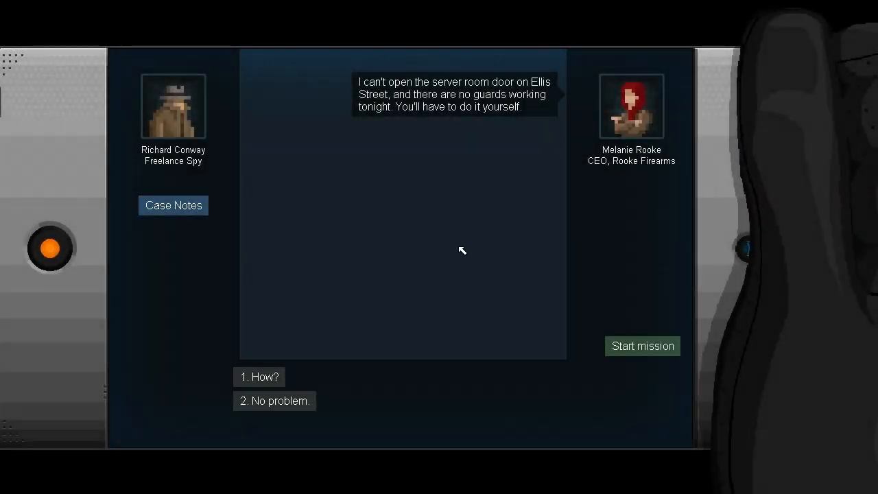
mouse_move(464, 465)
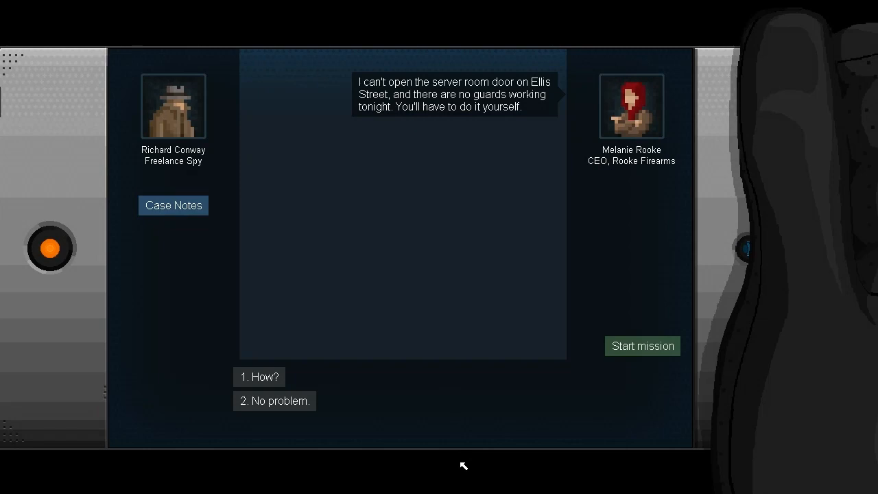
left_click(258, 376)
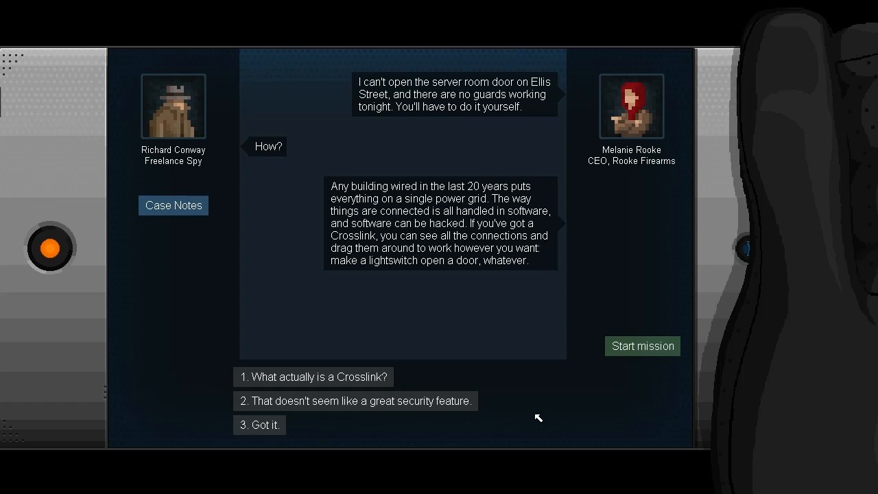
left_click(260, 425)
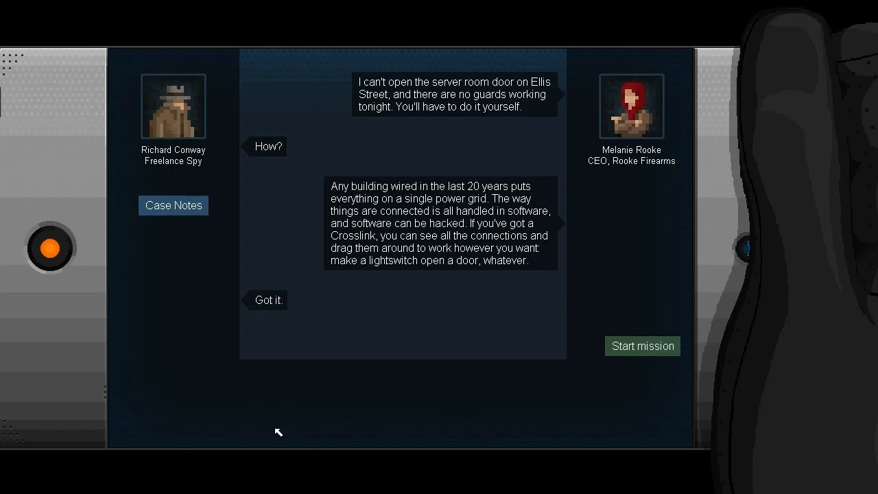
left_click(642, 345)
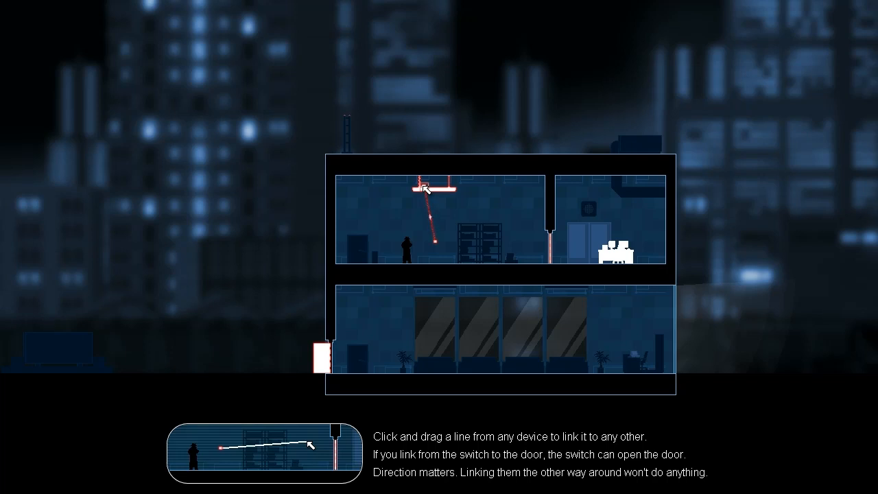
mouse_move(472, 262)
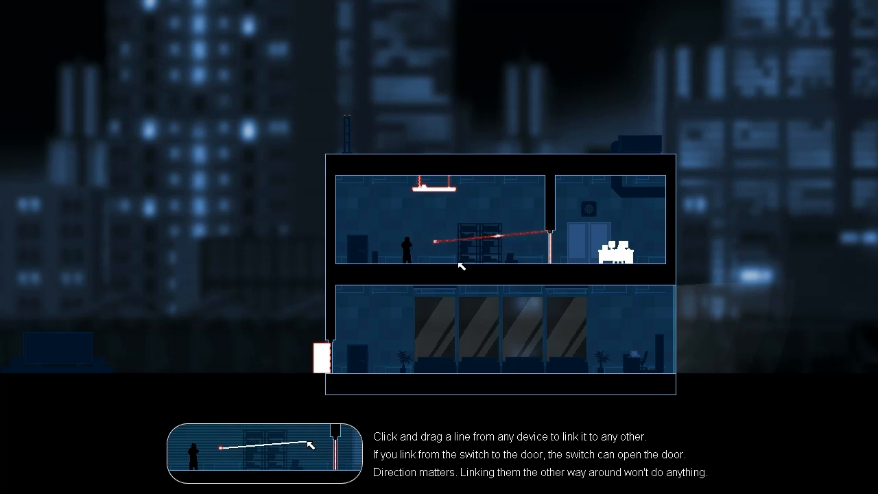
mouse_move(612, 373)
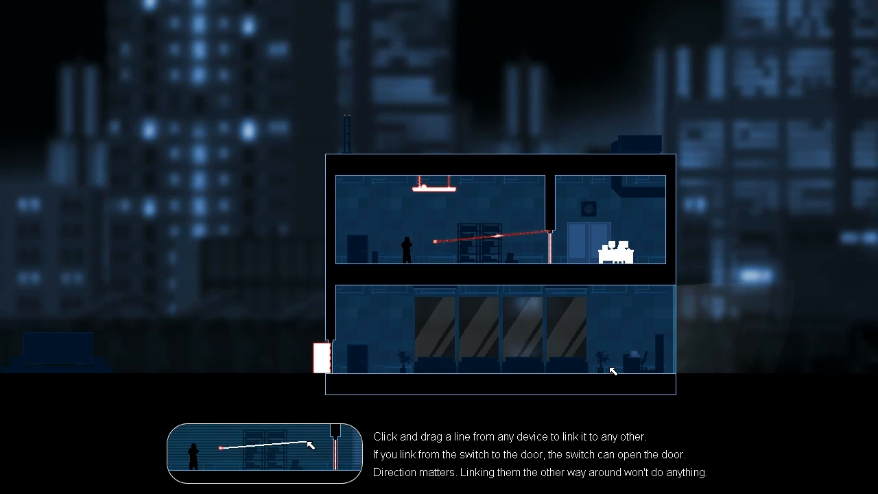
mouse_move(431, 269)
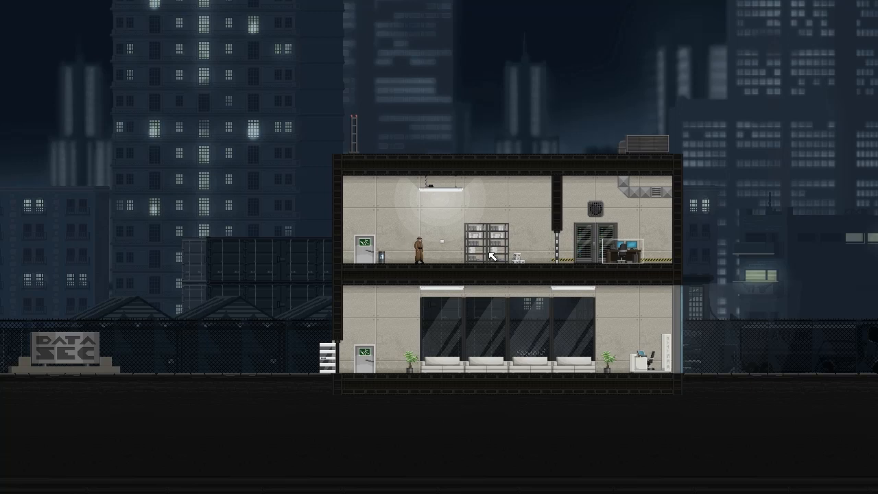
mouse_move(521, 245)
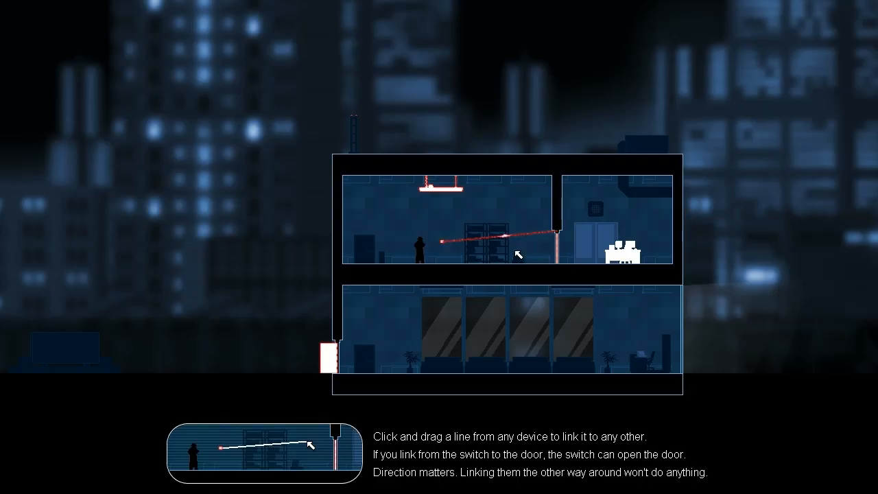
mouse_move(492, 258)
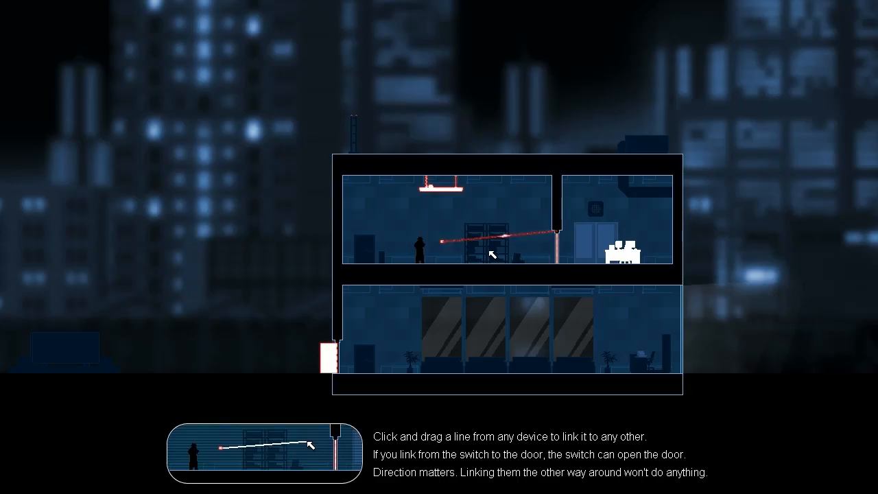
mouse_move(618, 269)
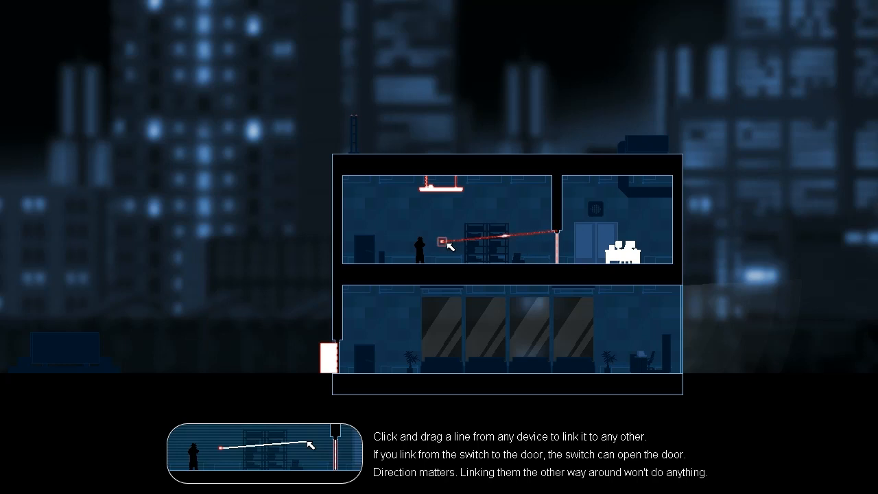
- Link the upper-floor wall switch to the office door in Crosslink mode
left_click_drag(440, 241, 560, 235)
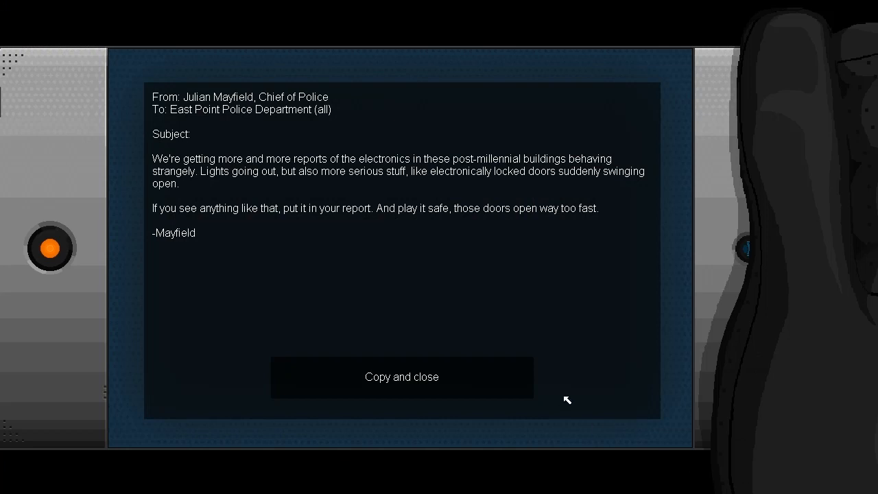
mouse_move(554, 398)
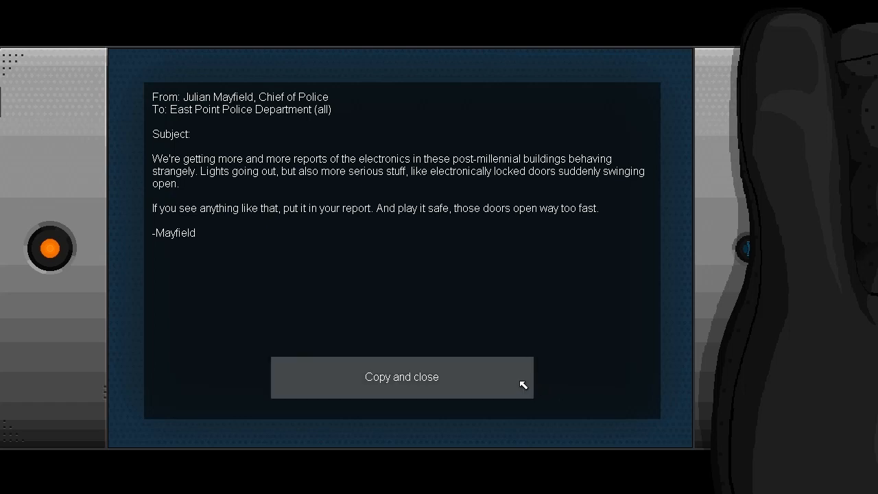
left_click(400, 377)
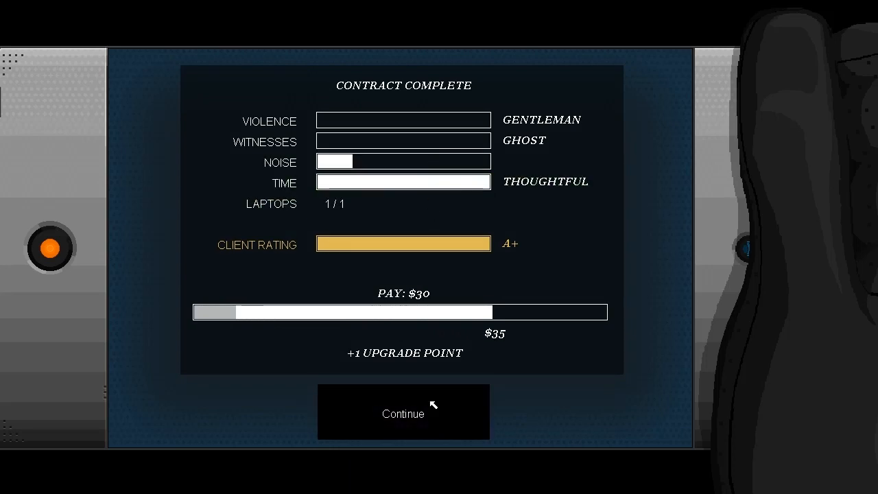
- Dismiss the Crossed Wires results and add a point to Bullfrog jump strength
left_click(403, 413)
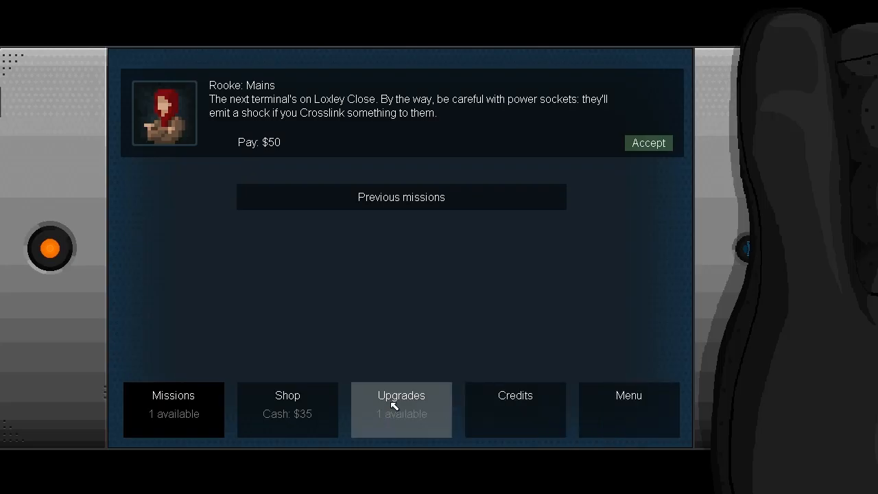
left_click(400, 408)
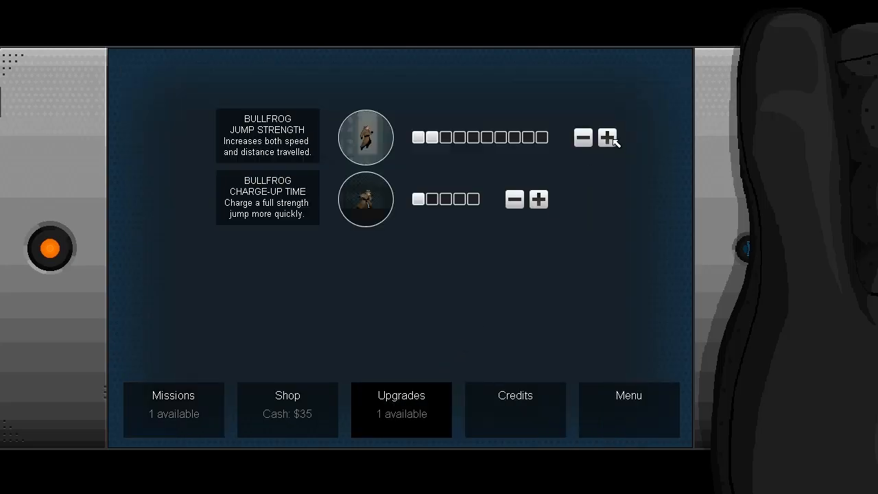
left_click(288, 409)
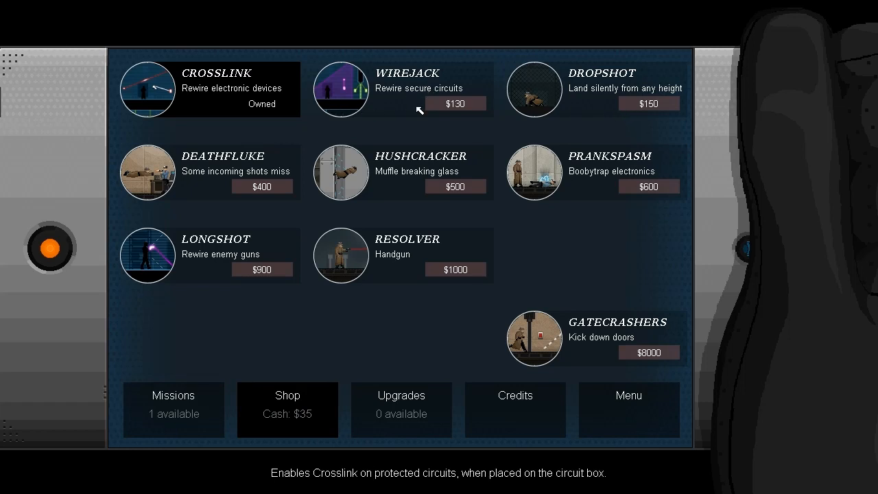
mouse_move(403, 104)
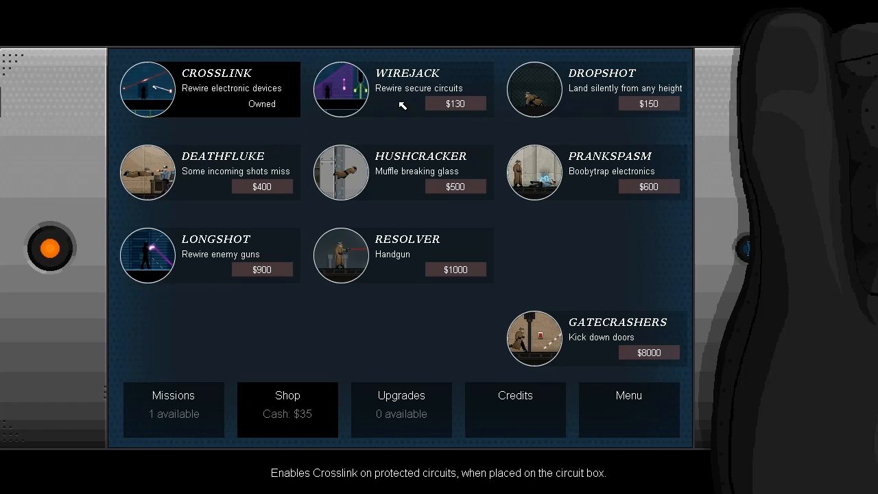
mouse_move(587, 103)
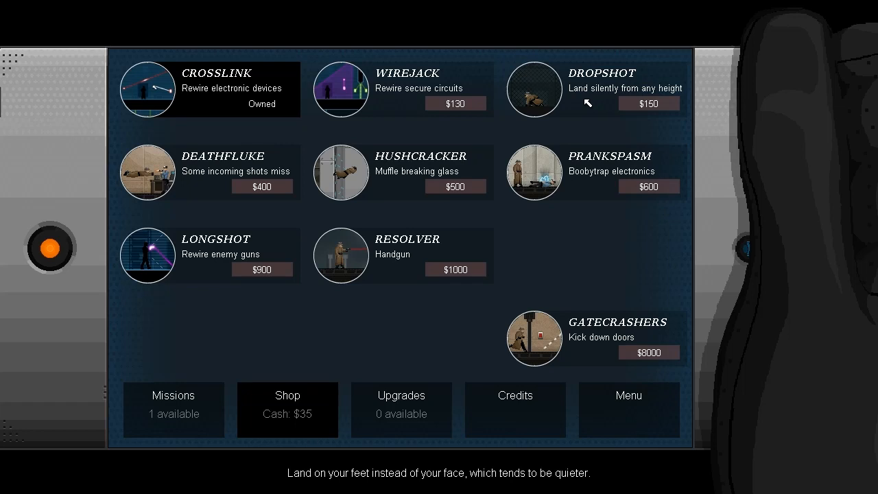
mouse_move(216, 189)
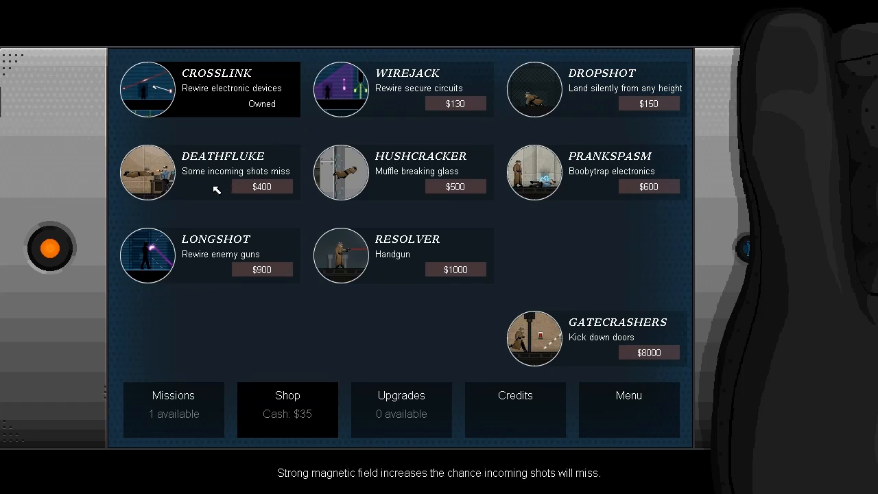
mouse_move(144, 181)
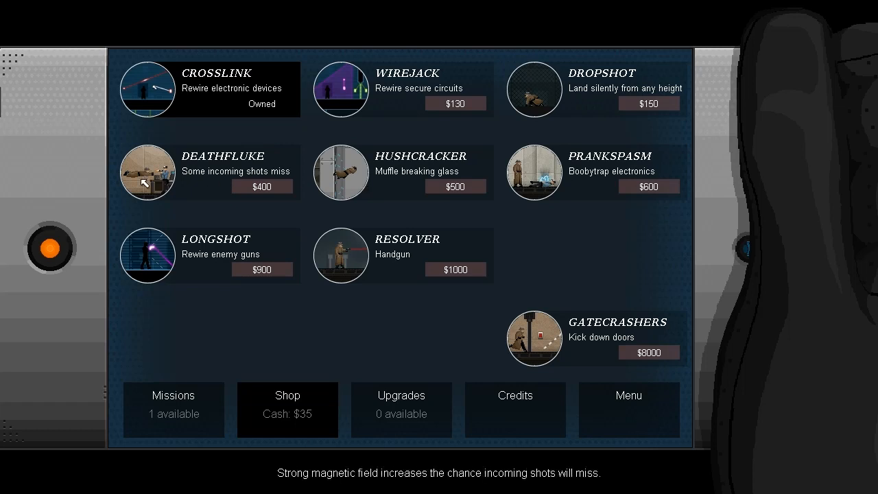
mouse_move(343, 186)
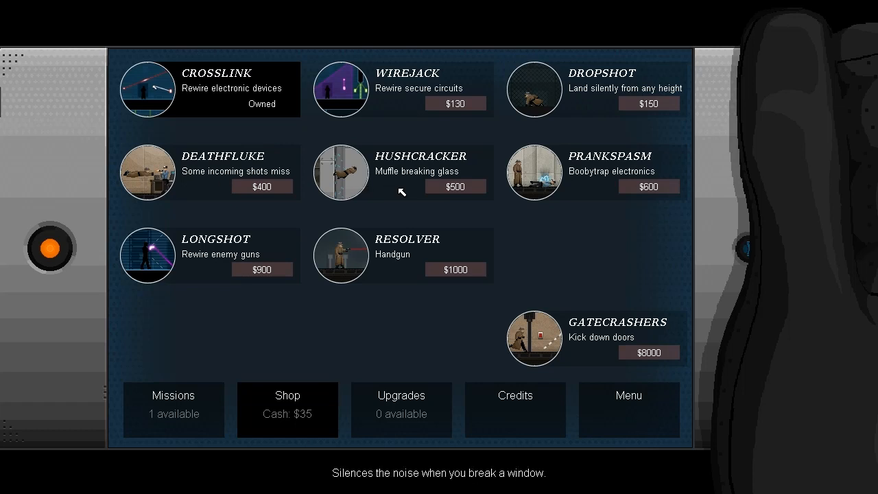
mouse_move(609, 198)
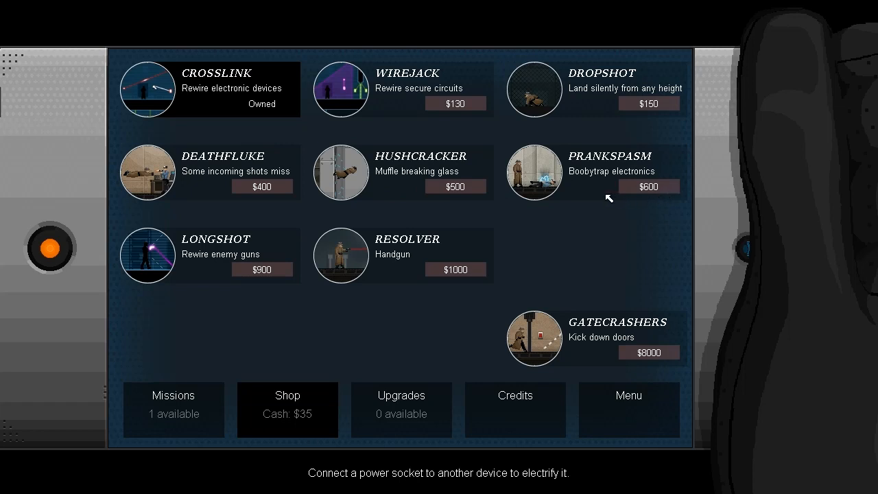
mouse_move(606, 194)
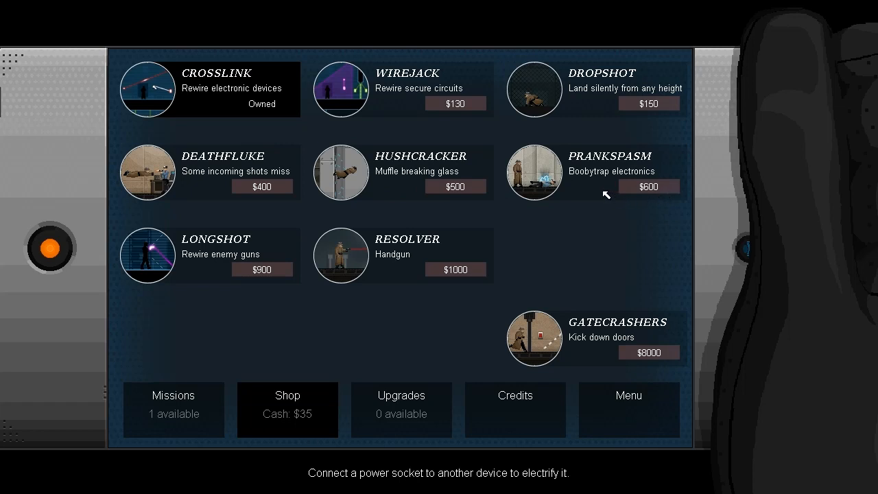
mouse_move(241, 274)
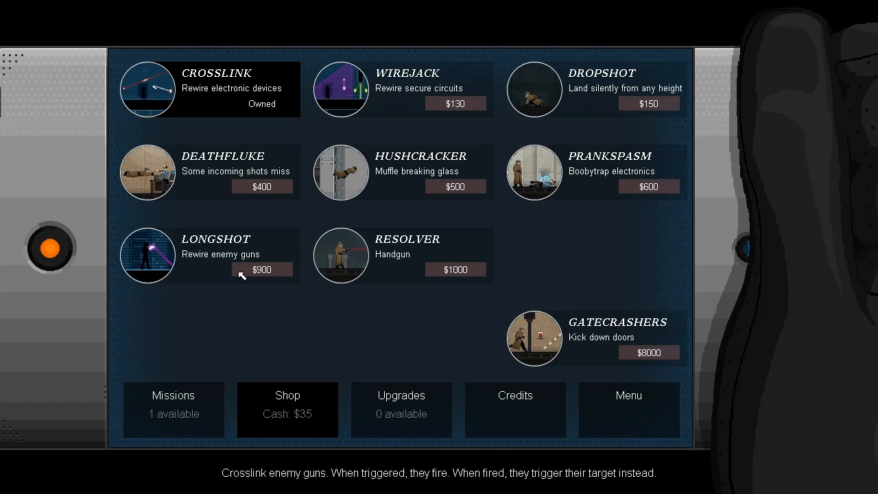
mouse_move(214, 275)
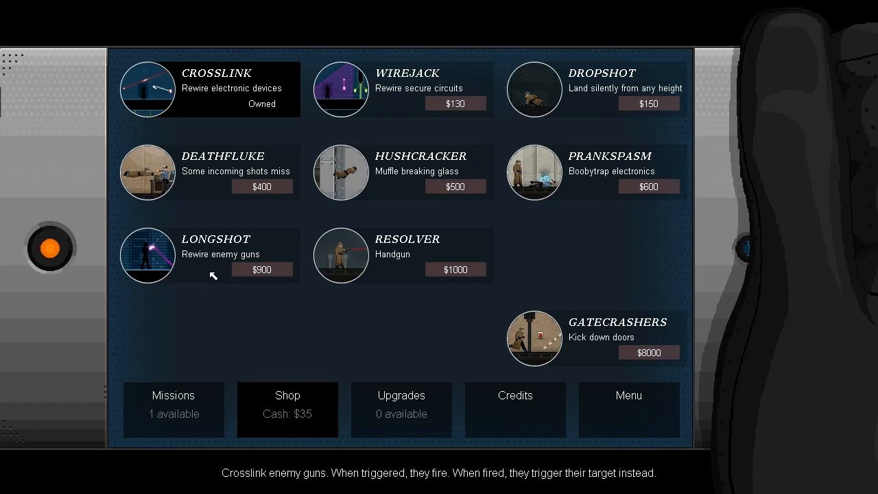
mouse_move(388, 265)
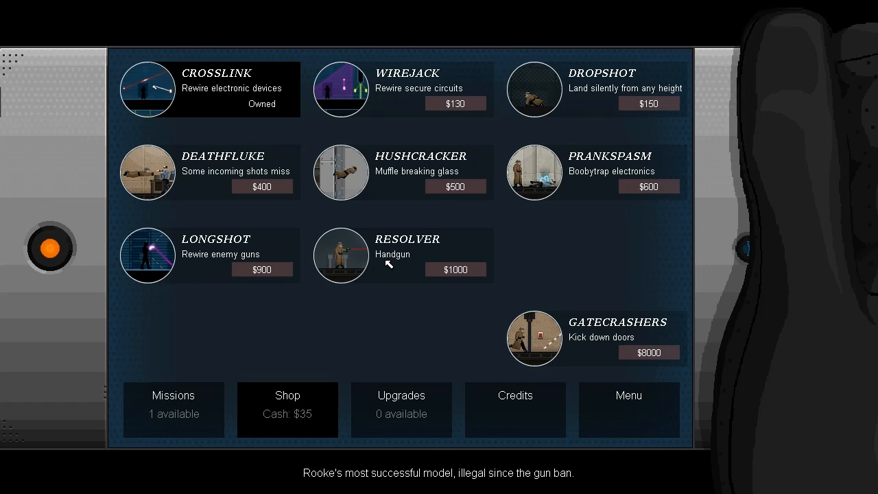
mouse_move(418, 277)
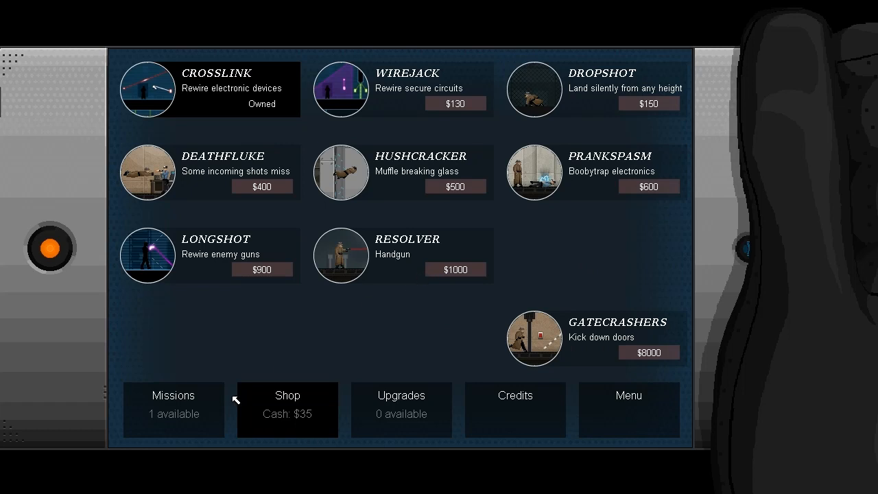
- Return to the missions list and accept Rooke's Mains job
left_click(172, 403)
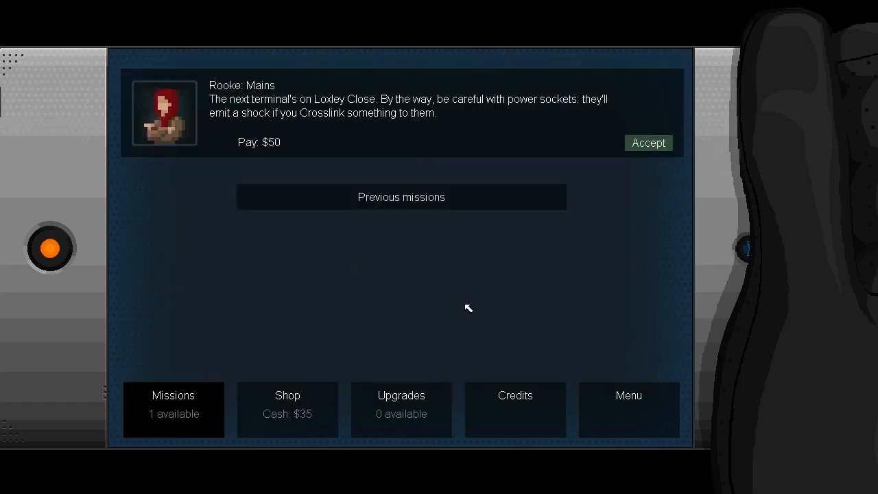
mouse_move(411, 281)
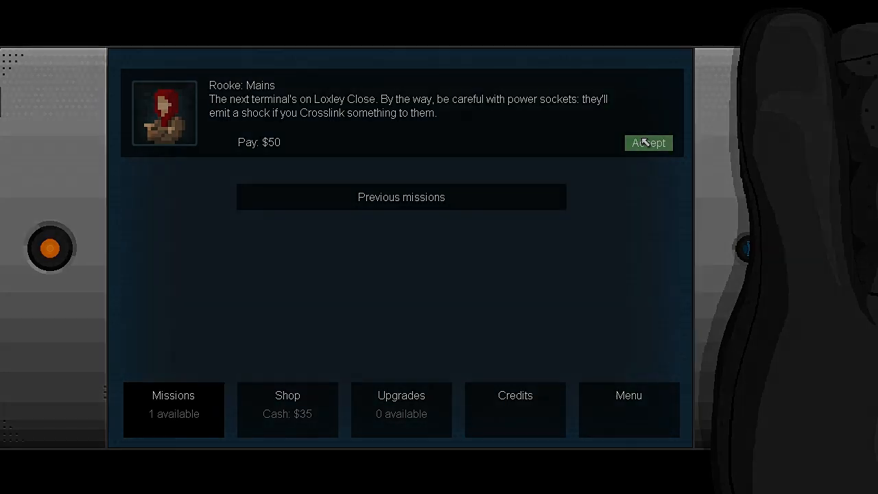
left_click(647, 143)
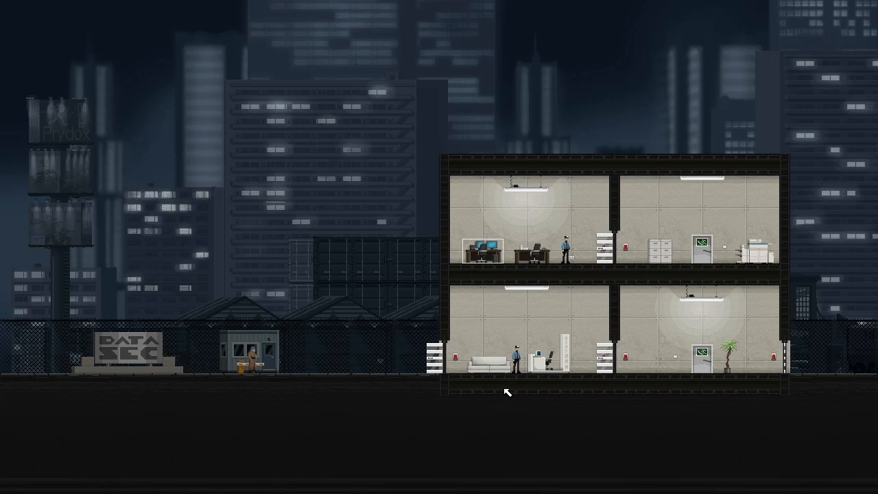
mouse_move(598, 406)
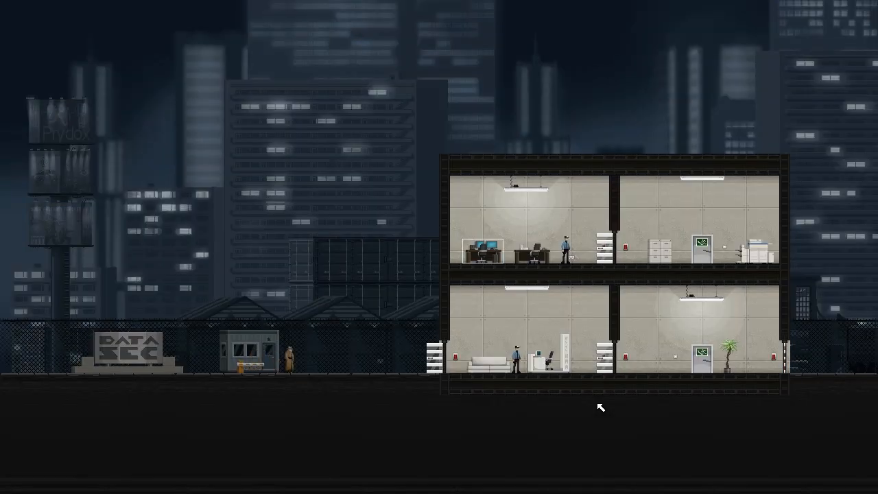
mouse_move(593, 406)
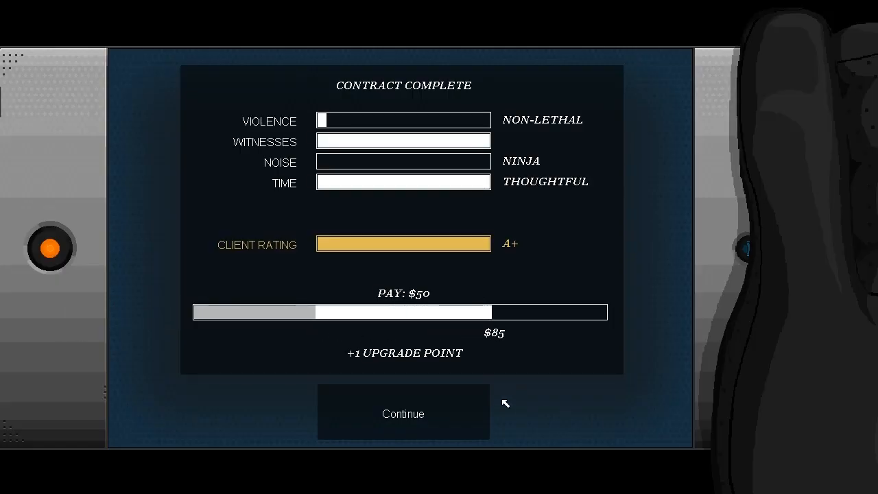
mouse_move(428, 430)
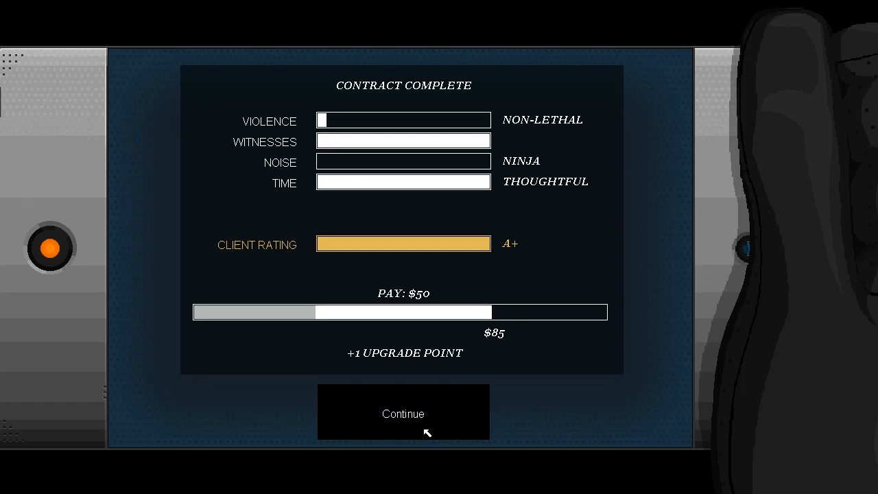
- Dismiss the Mains results, visit Upgrades, and accept Rooke's $50 Three for All job
left_click(403, 413)
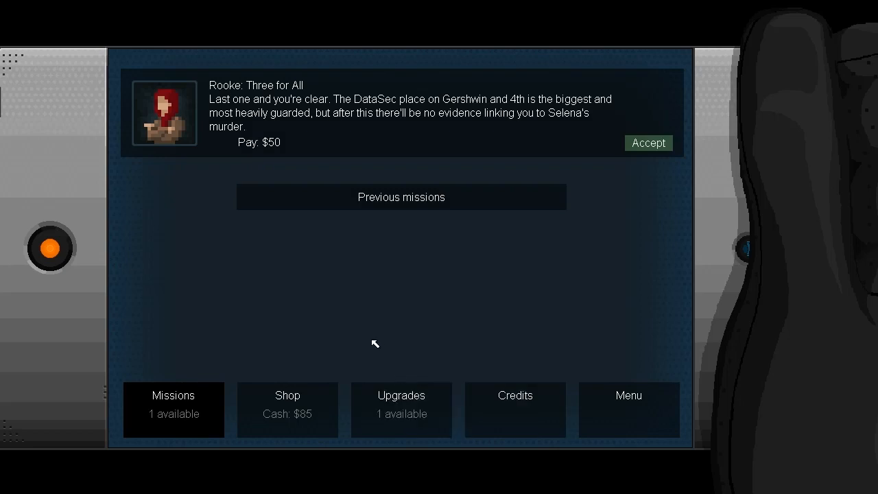
left_click(401, 408)
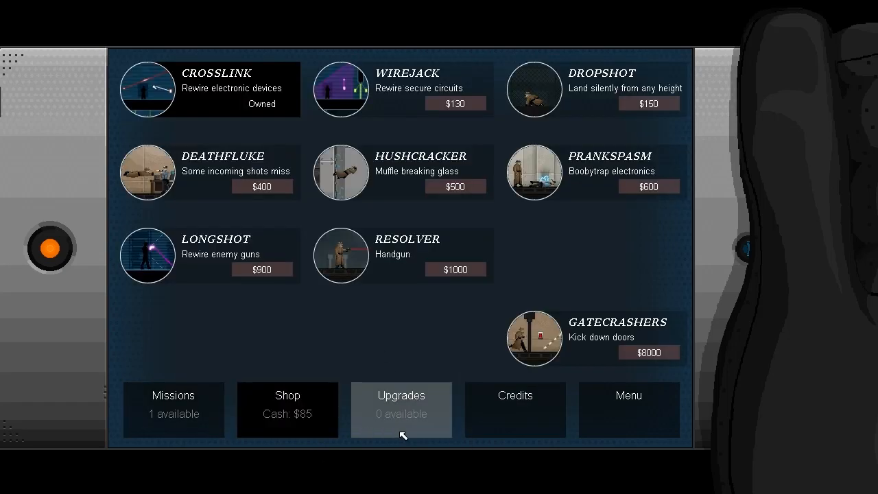
mouse_move(406, 408)
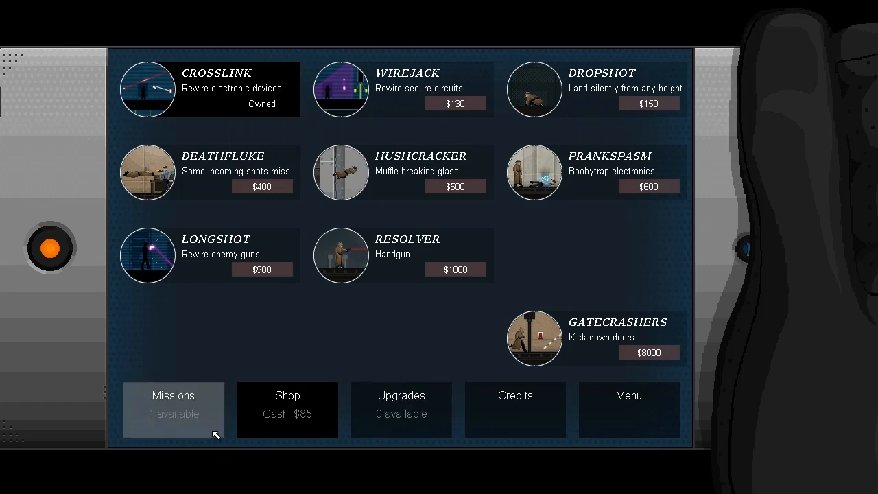
left_click(173, 409)
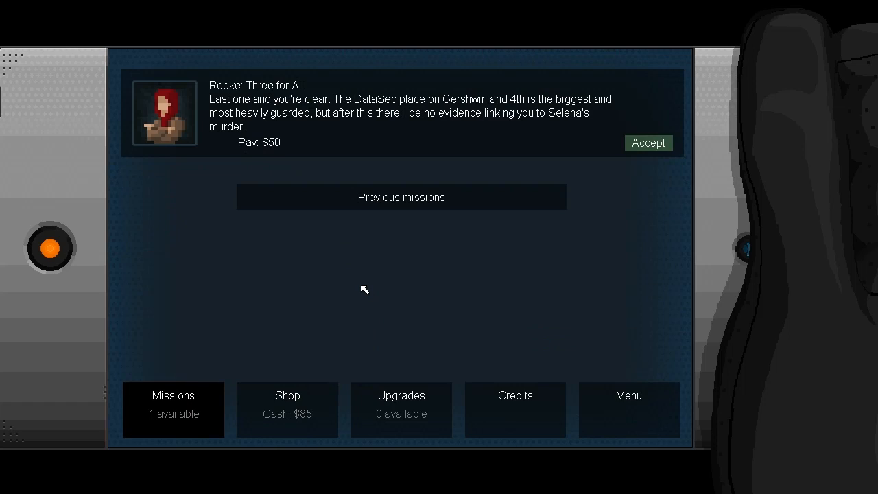
mouse_move(461, 291)
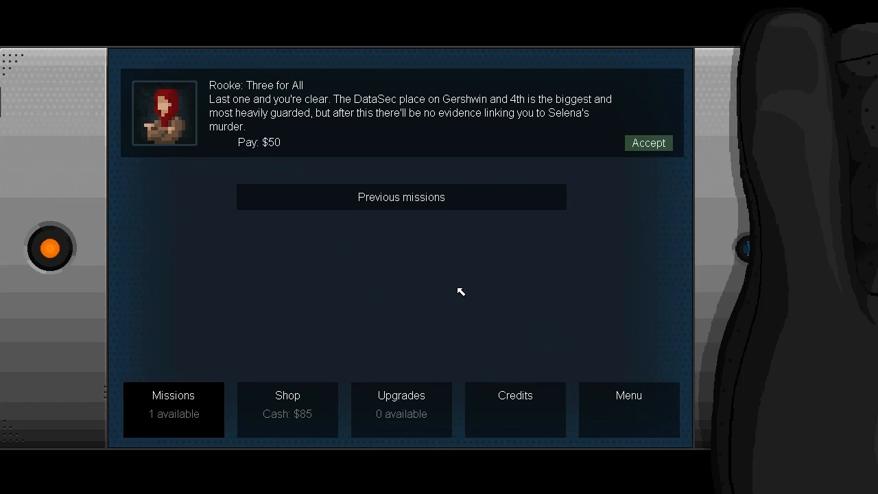
left_click(647, 143)
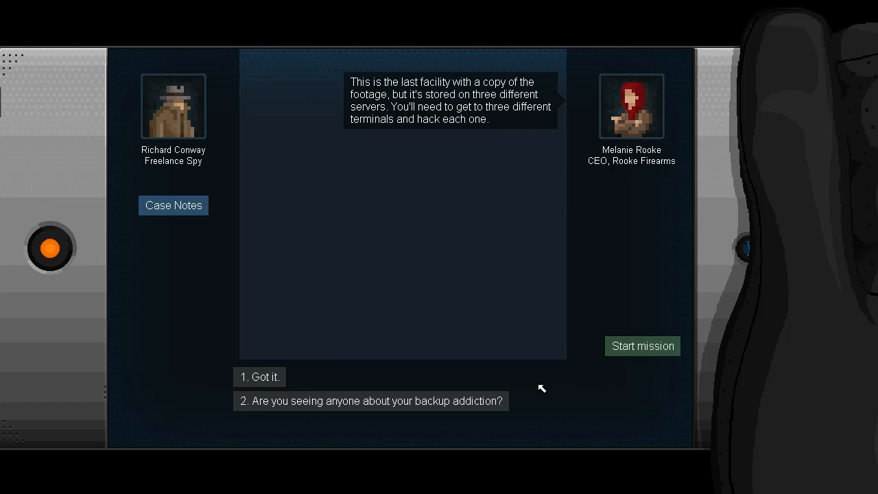
mouse_move(324, 373)
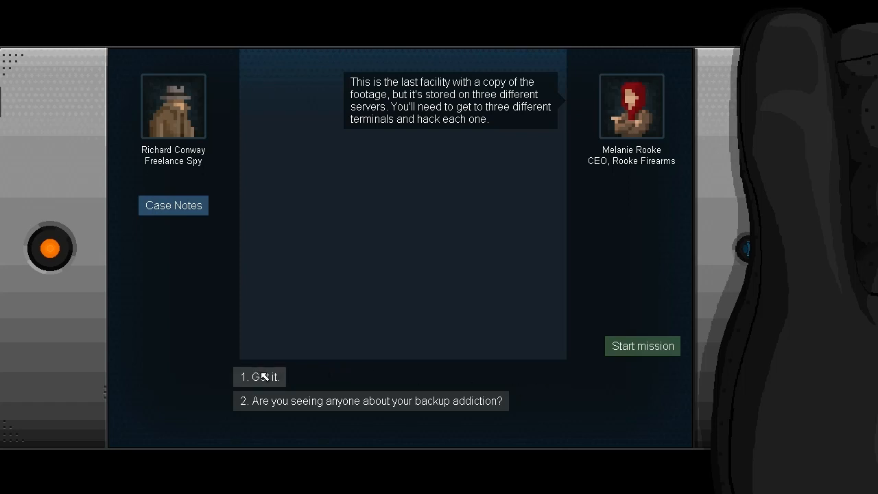
- Ask Rooke about her backup habit, concede it's a fair point, and start Three for All
left_click(370, 400)
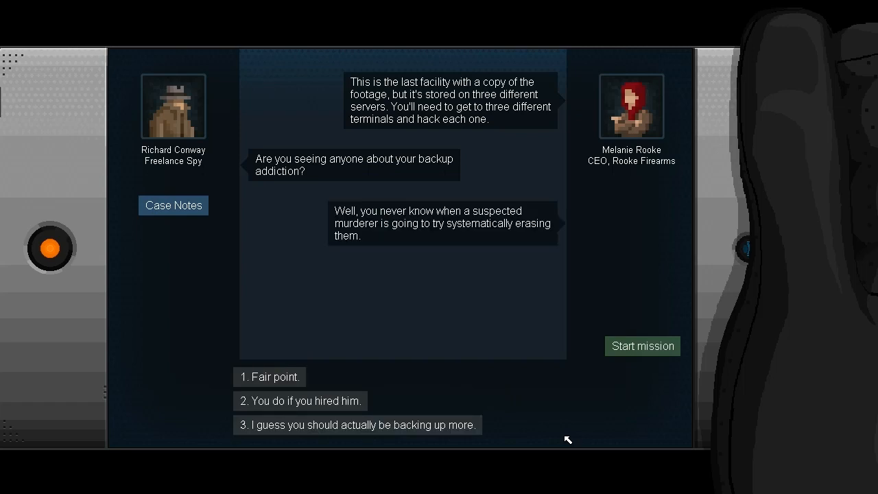
left_click(269, 376)
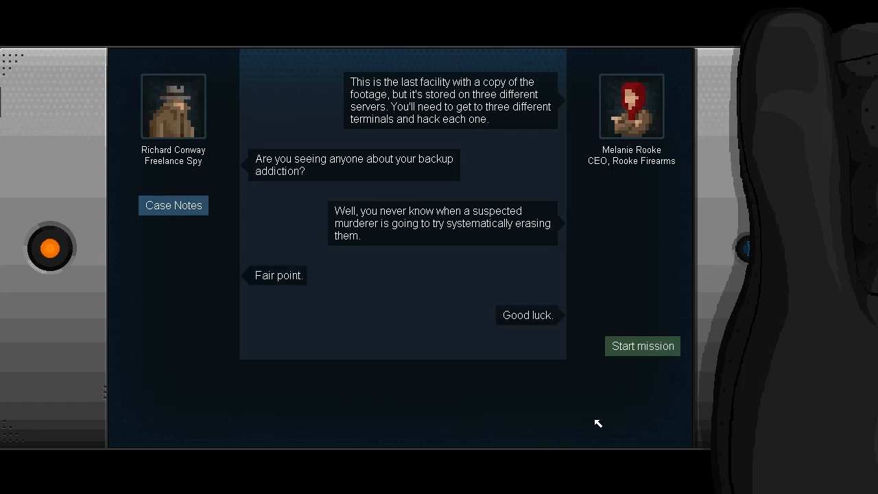
left_click(642, 346)
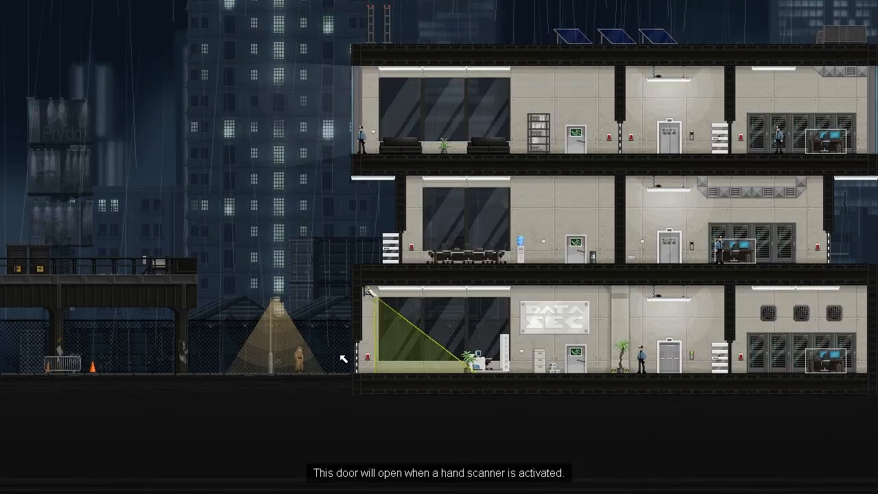
mouse_move(418, 253)
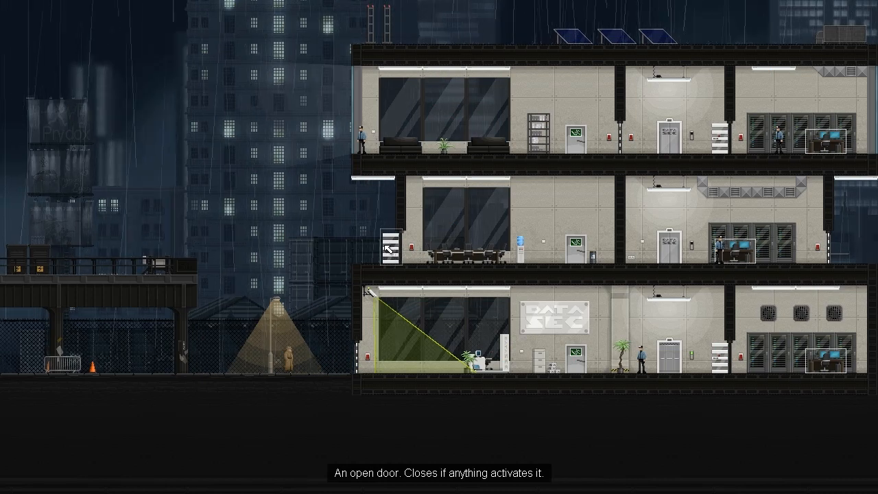
mouse_move(368, 269)
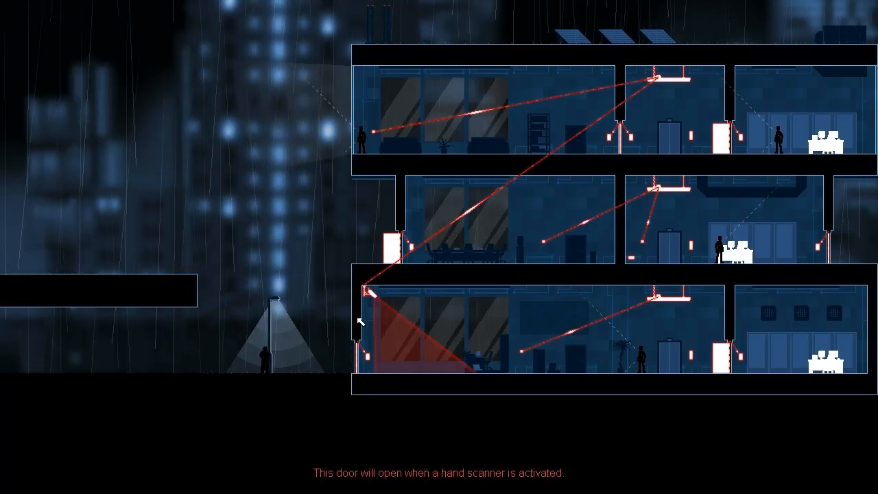
mouse_move(414, 252)
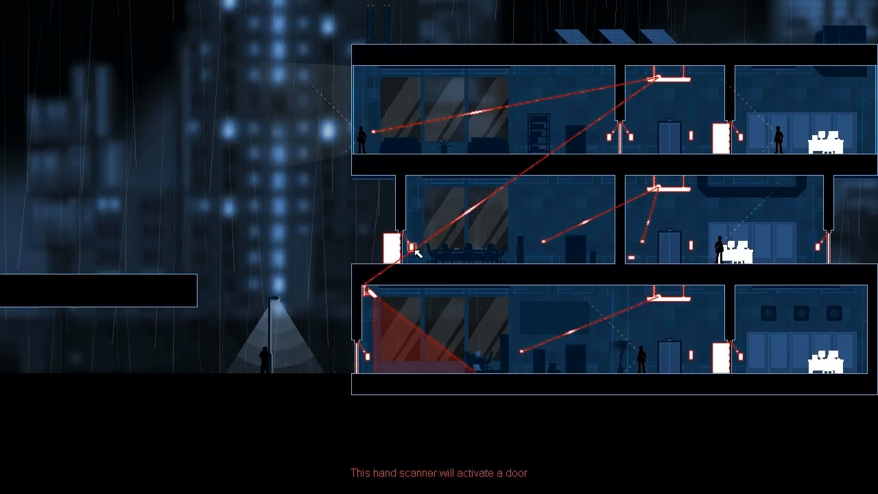
mouse_move(659, 91)
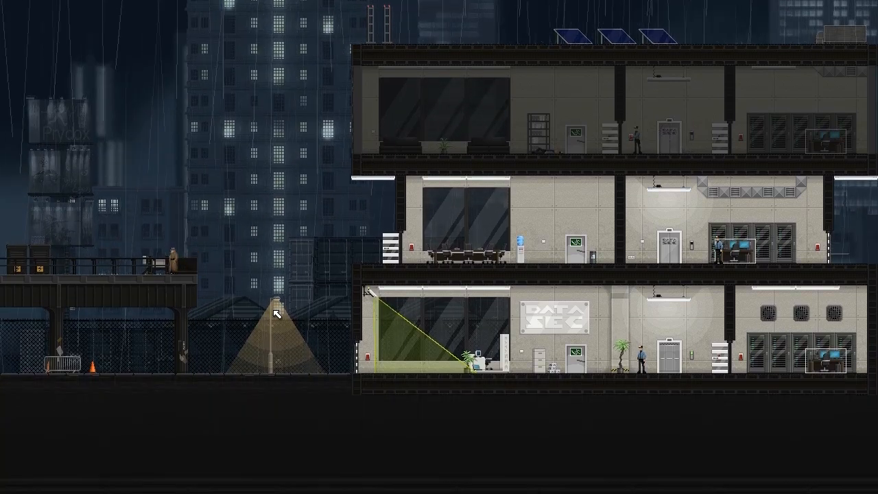
mouse_move(376, 299)
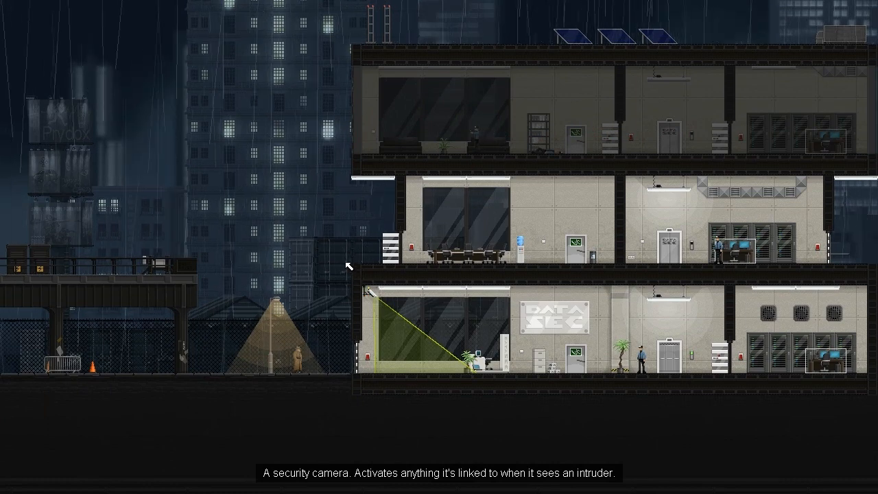
mouse_move(302, 254)
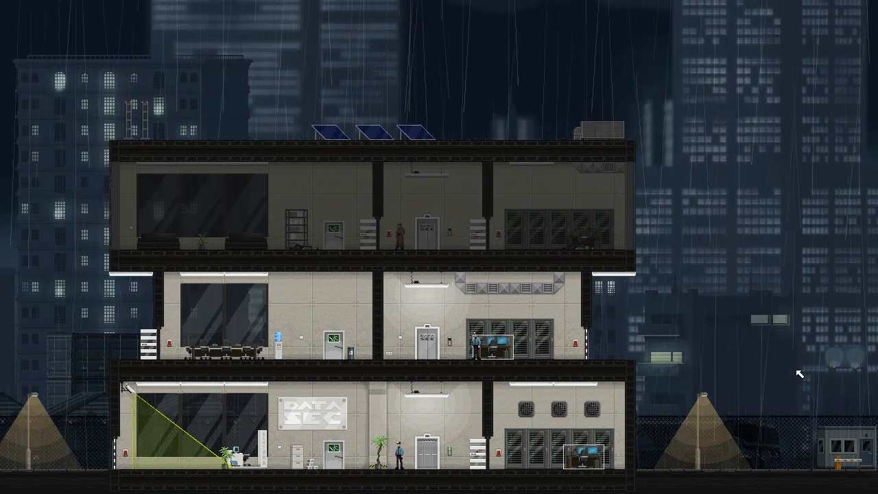
mouse_move(794, 373)
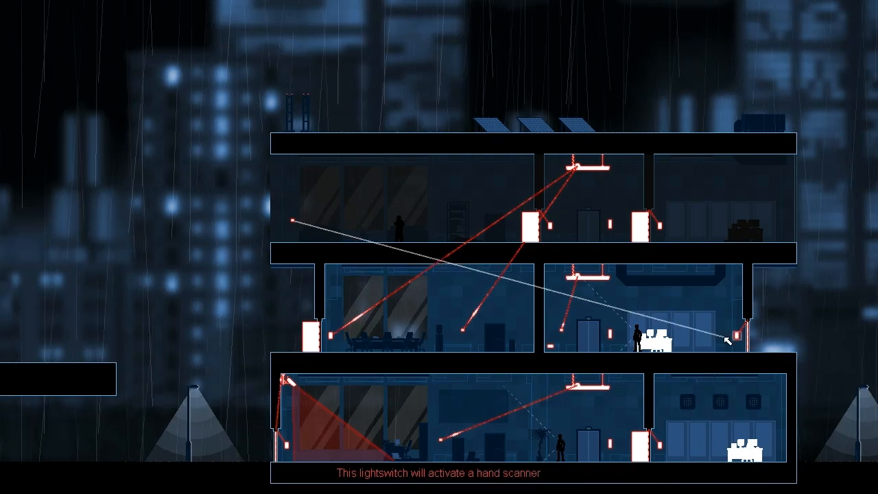
mouse_move(748, 341)
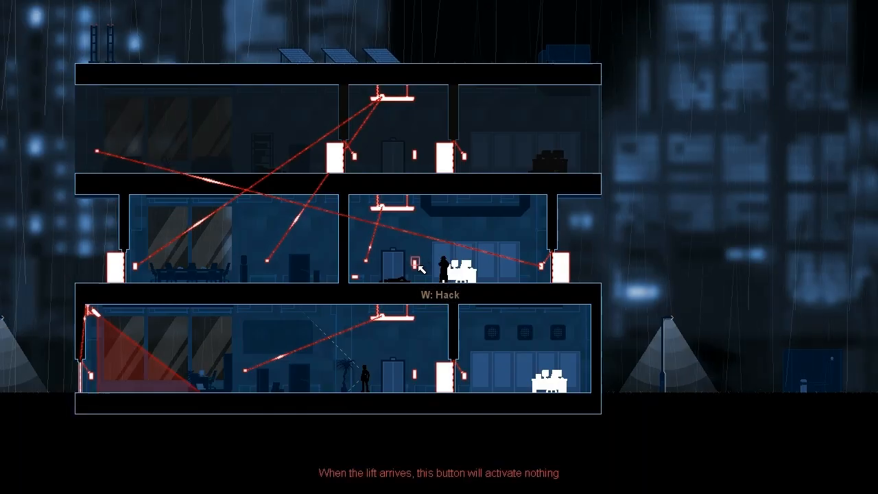
mouse_move(364, 263)
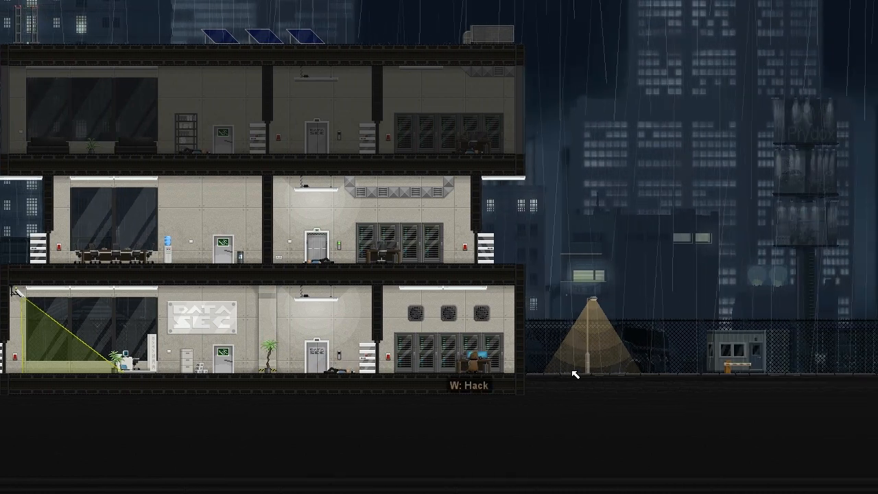
- Hack the terminal the spy stands at to finish the contract
key("w")
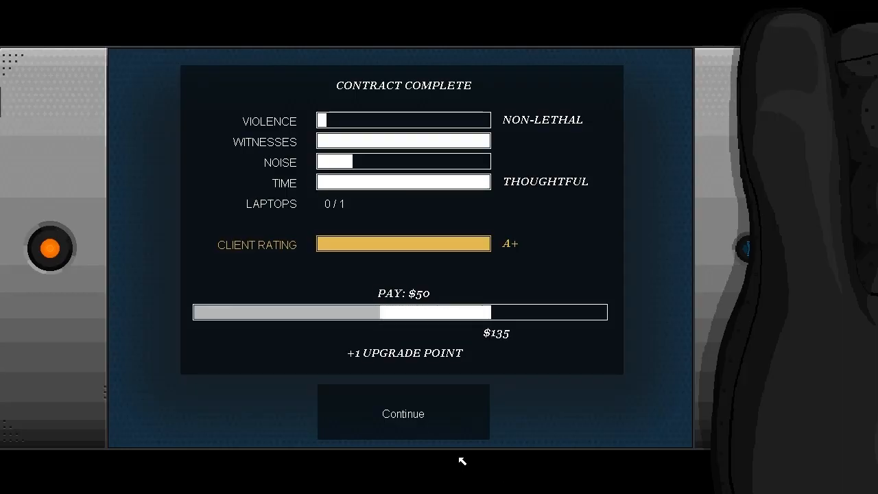
- Continue past the Contract Complete results to Rooke's debrief call
left_click(404, 414)
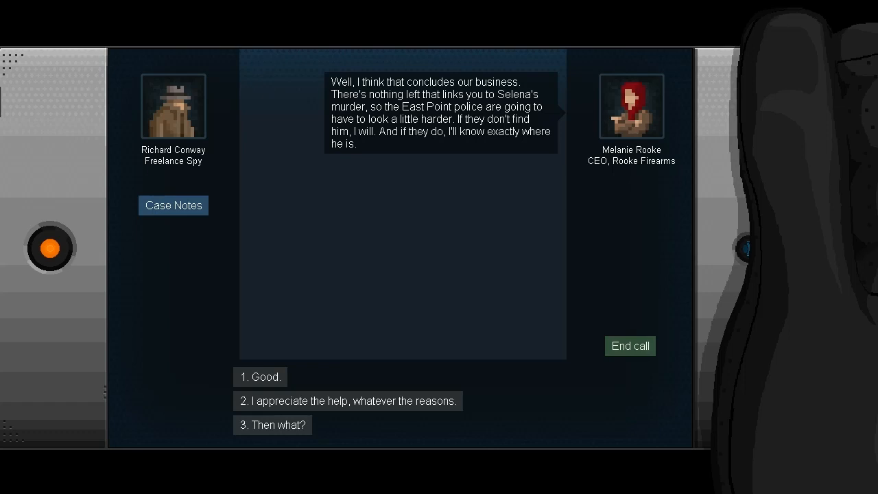
mouse_move(297, 324)
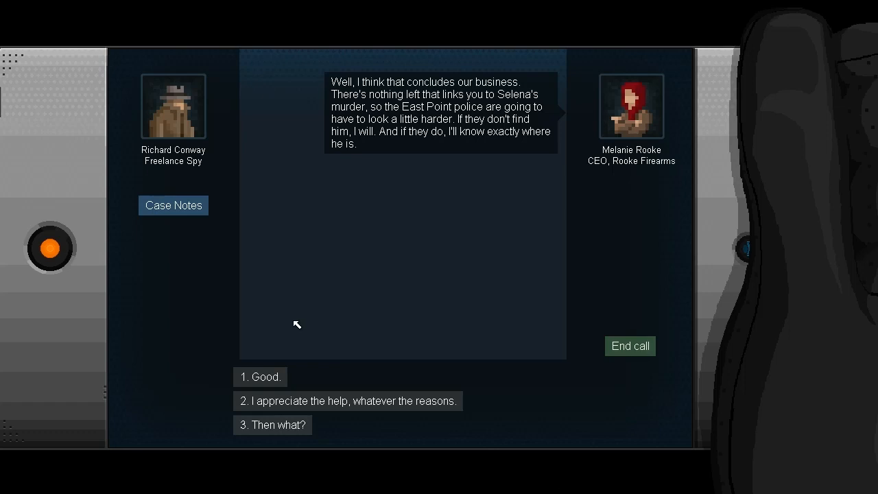
- End Rooke's closing call and bring up the pause menu from the mission board
left_click(261, 376)
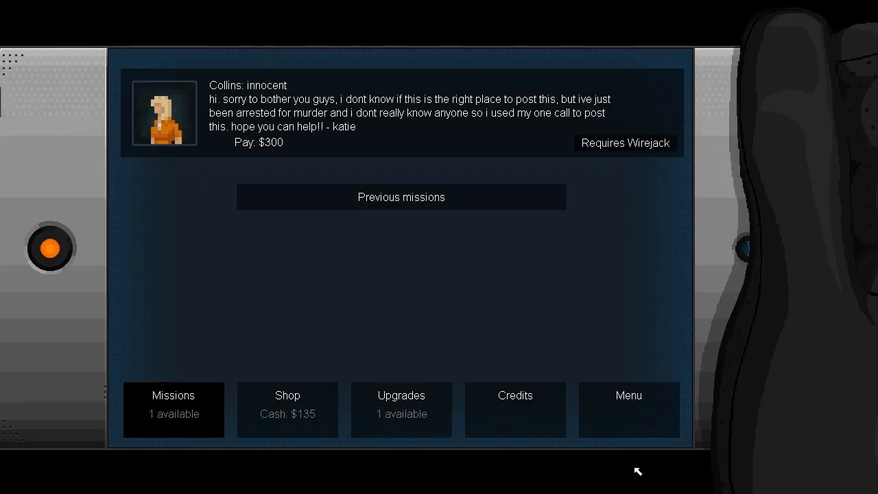
mouse_move(546, 315)
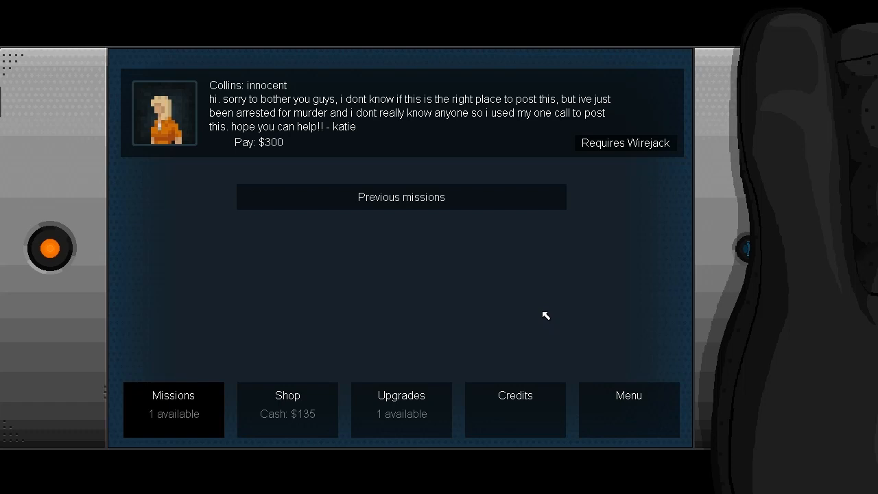
mouse_move(614, 159)
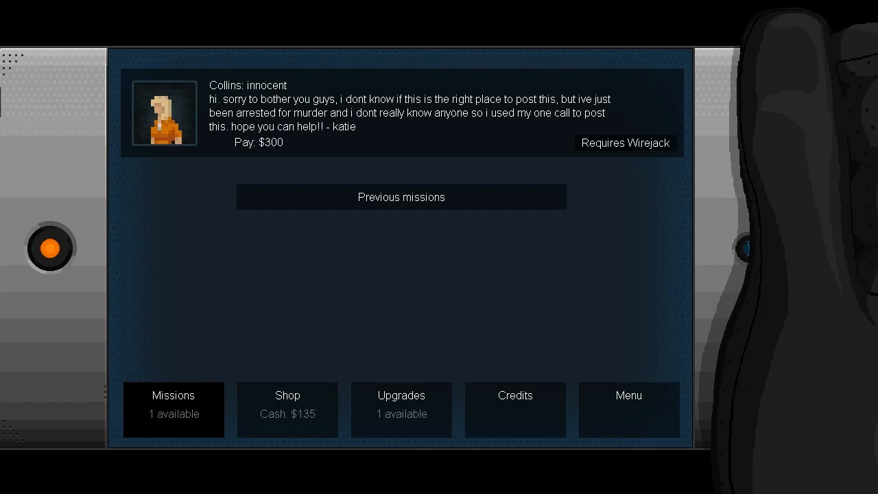
mouse_move(628, 409)
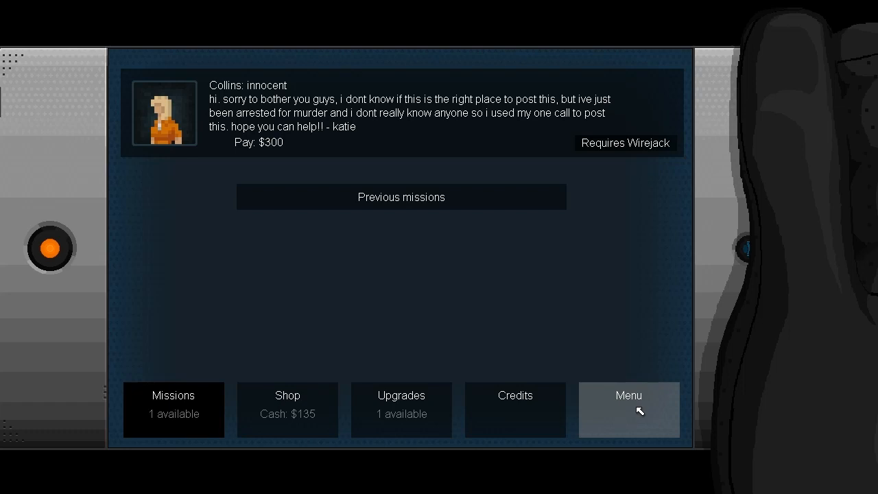
left_click(628, 409)
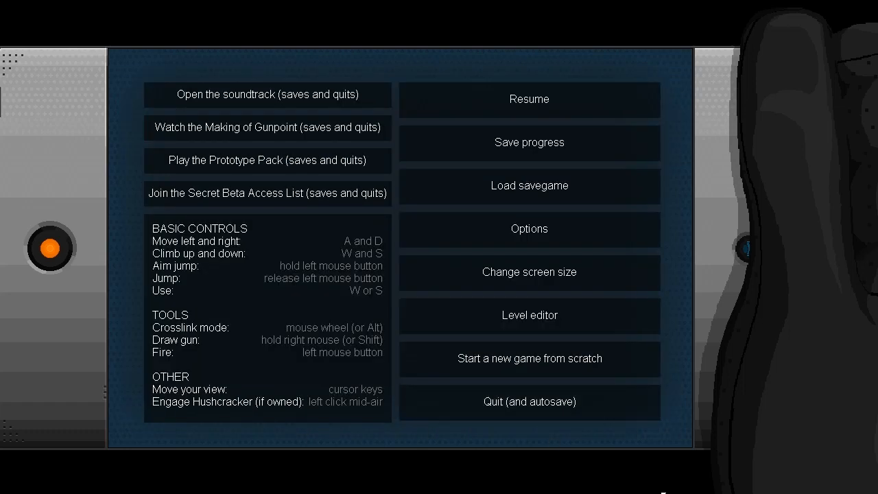